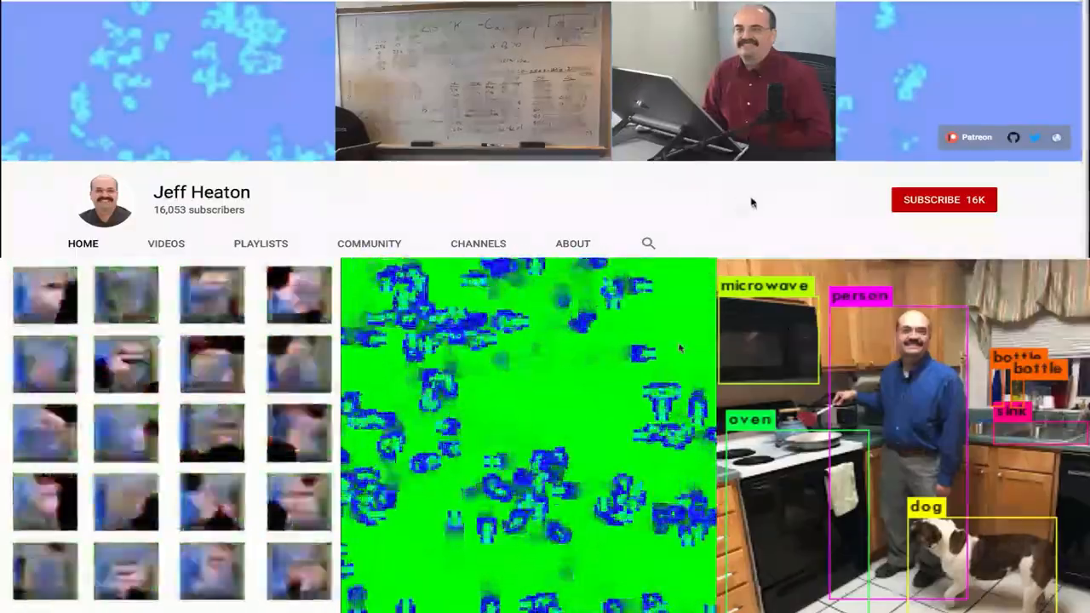
Step: Run the cell that imports Keras and loads CIFAR-10 via cifar10.load_data()
click(944, 199)
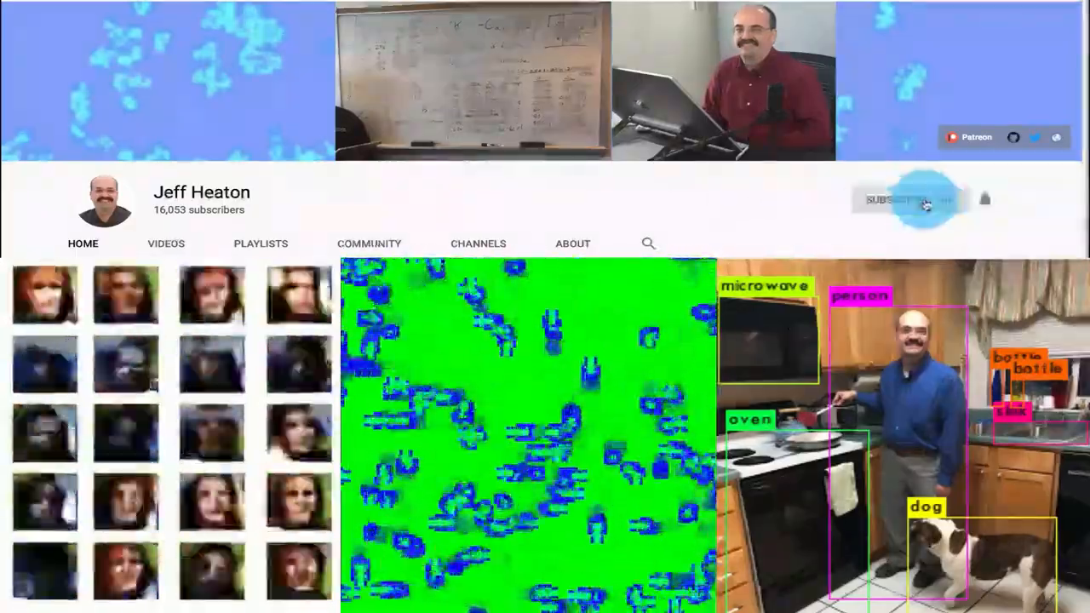
click(906, 199)
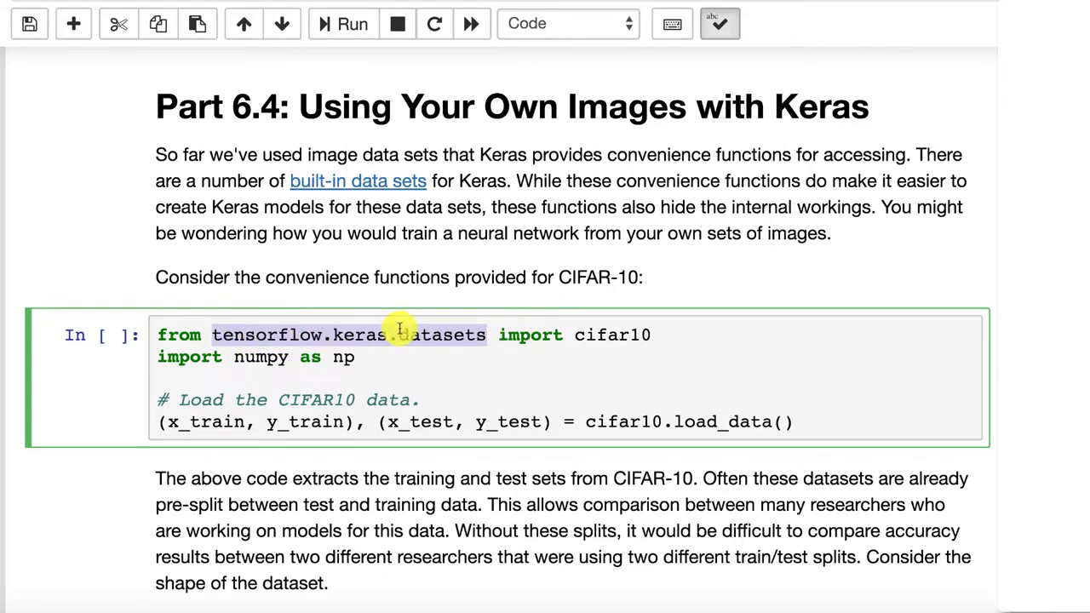
mouse_move(507, 351)
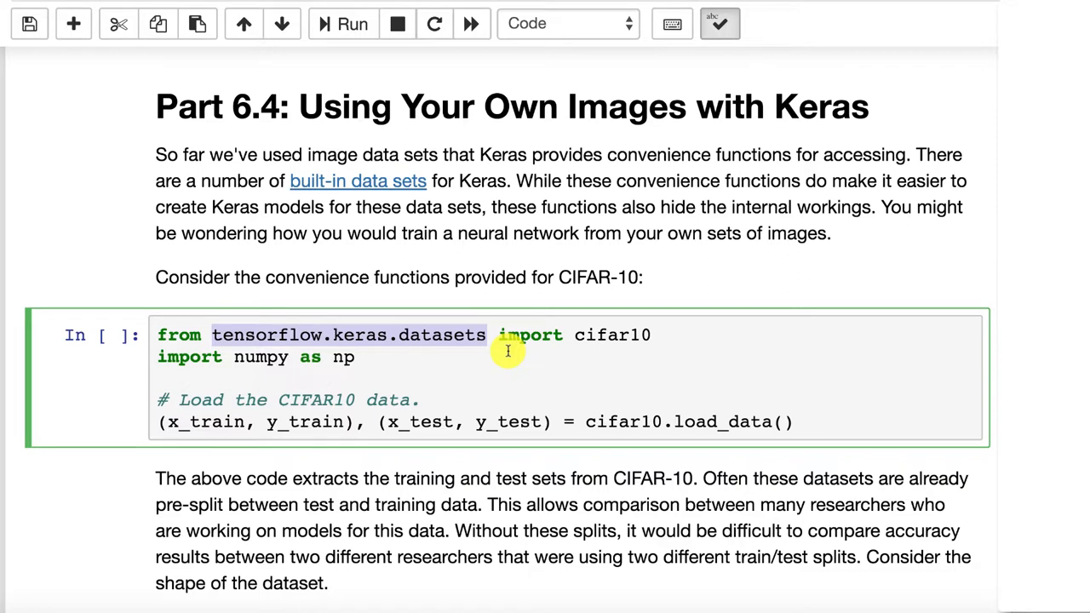
mouse_move(592, 334)
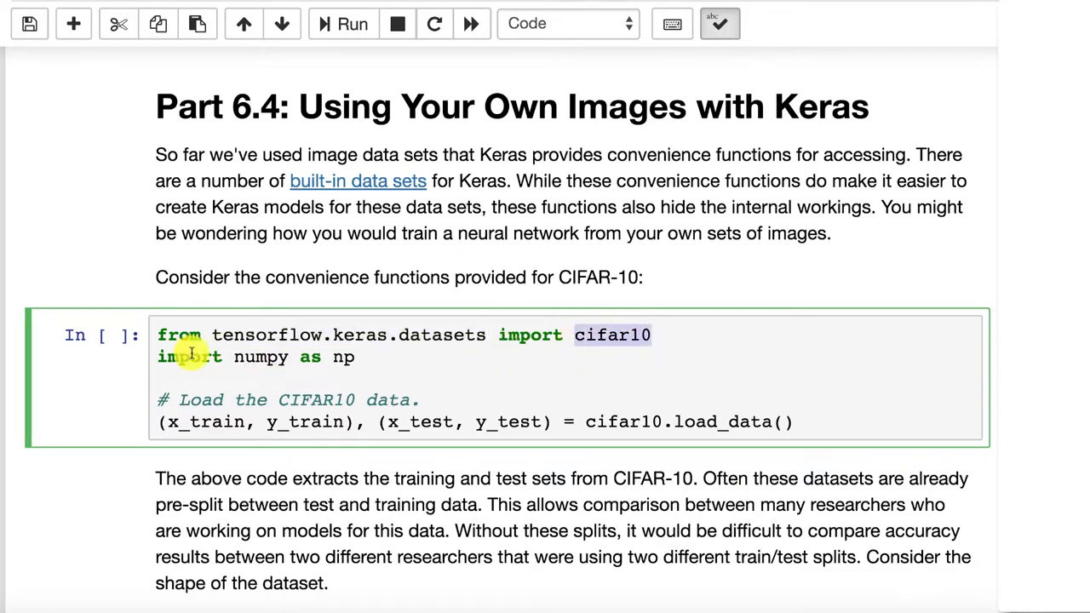
mouse_move(375, 351)
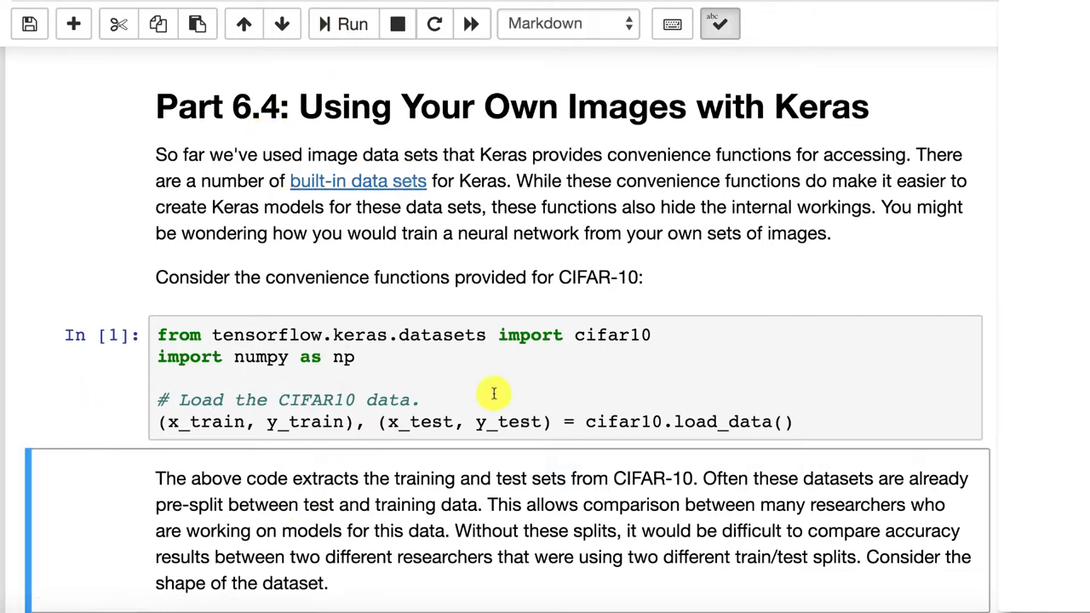
mouse_move(617, 402)
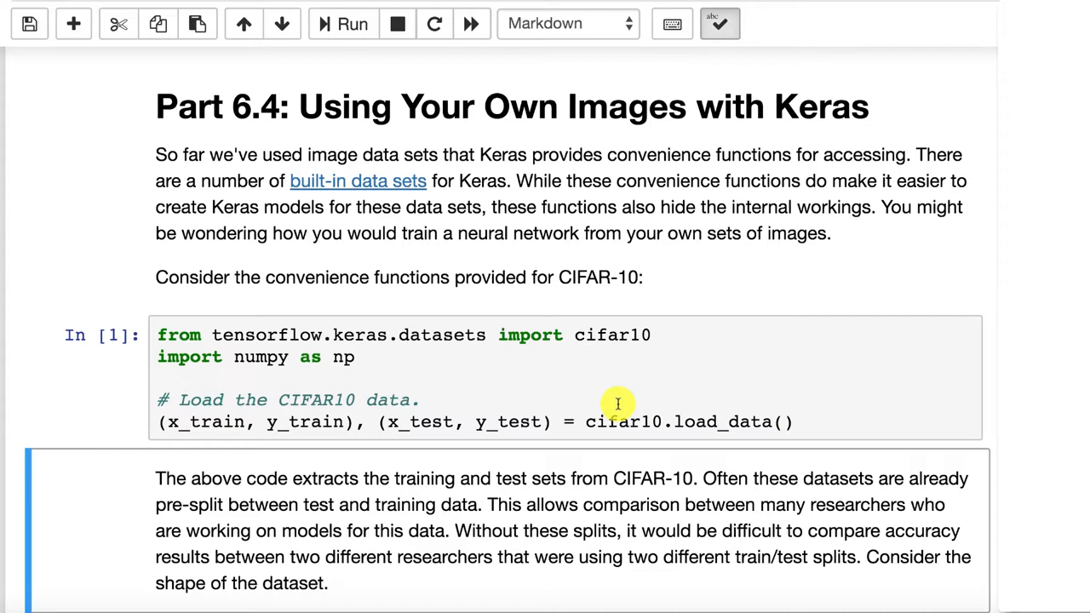
mouse_move(663, 419)
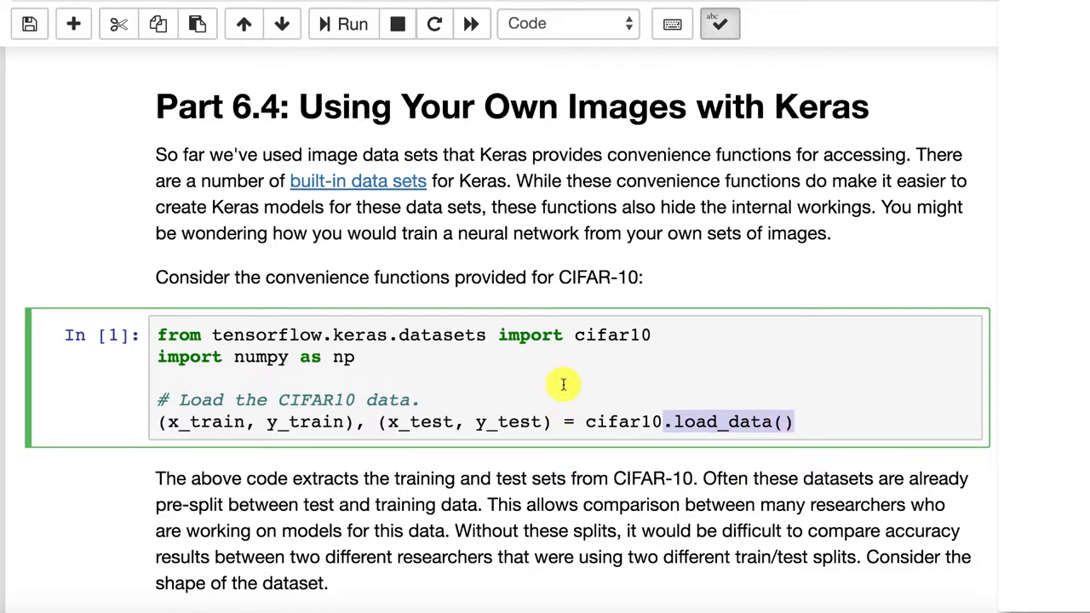
mouse_move(268, 446)
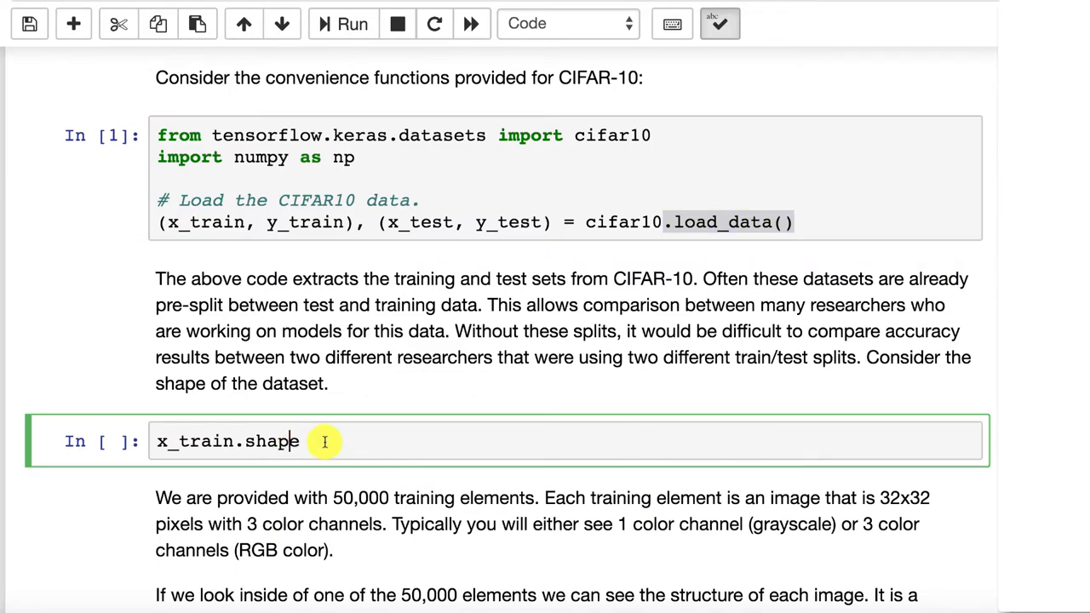
Step: Show x_train.shape output (50000, 32, 32, 3) and scroll on to the x_train[0] cell
scroll(down, 3)
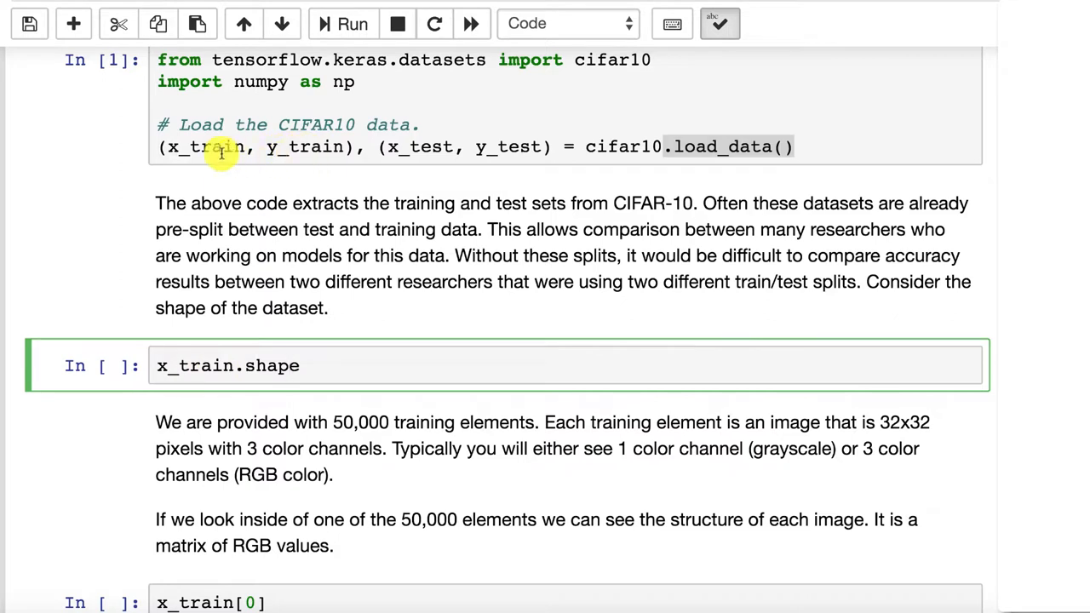
mouse_move(314, 146)
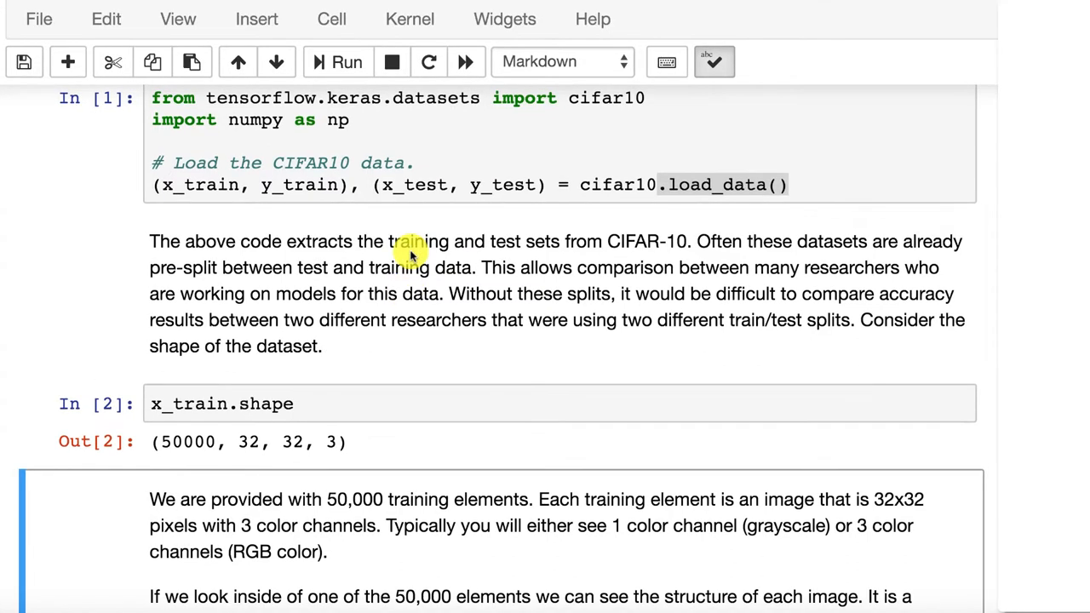
scroll(down, 3)
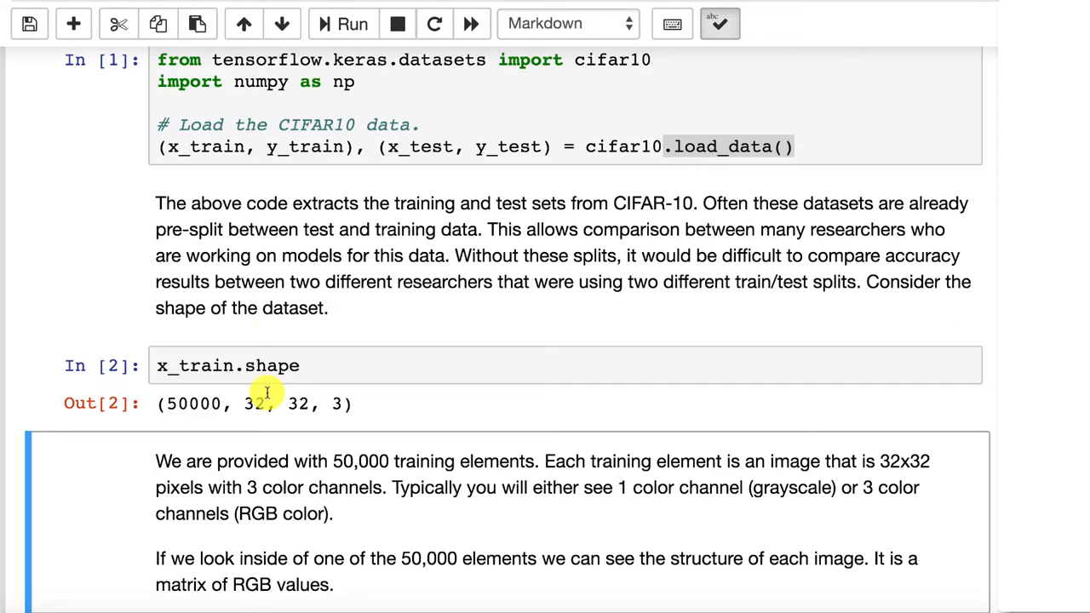
mouse_move(220, 399)
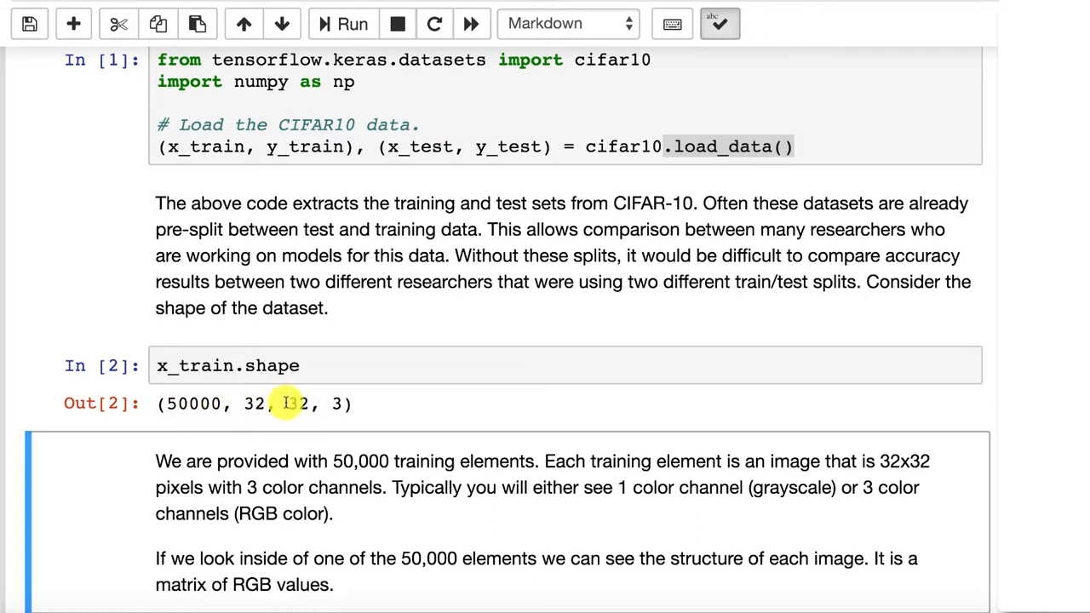
mouse_move(252, 381)
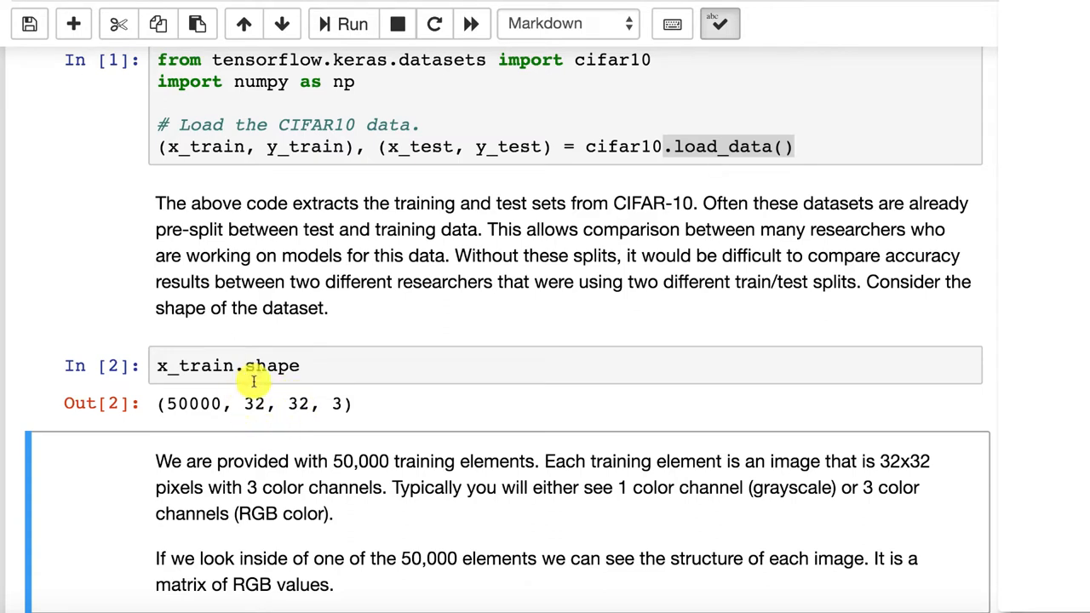
mouse_move(383, 416)
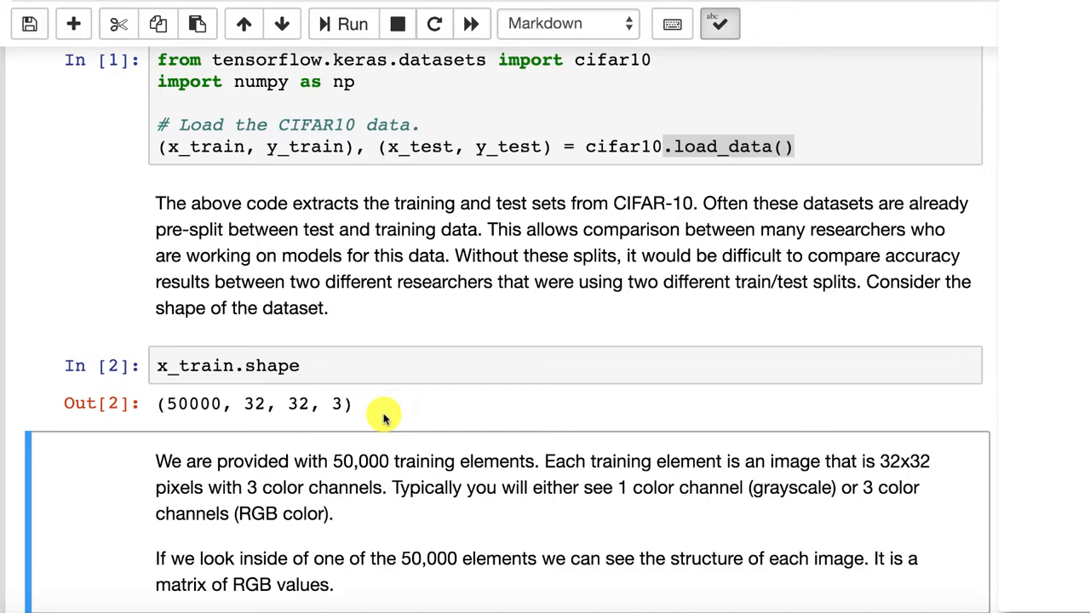
mouse_move(355, 423)
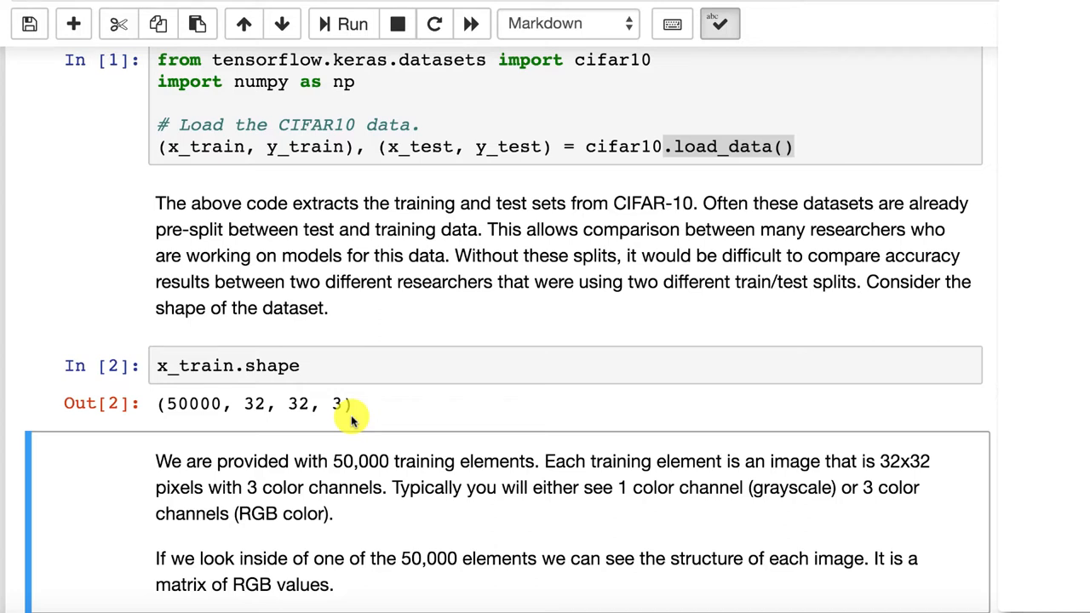
scroll(down, 3)
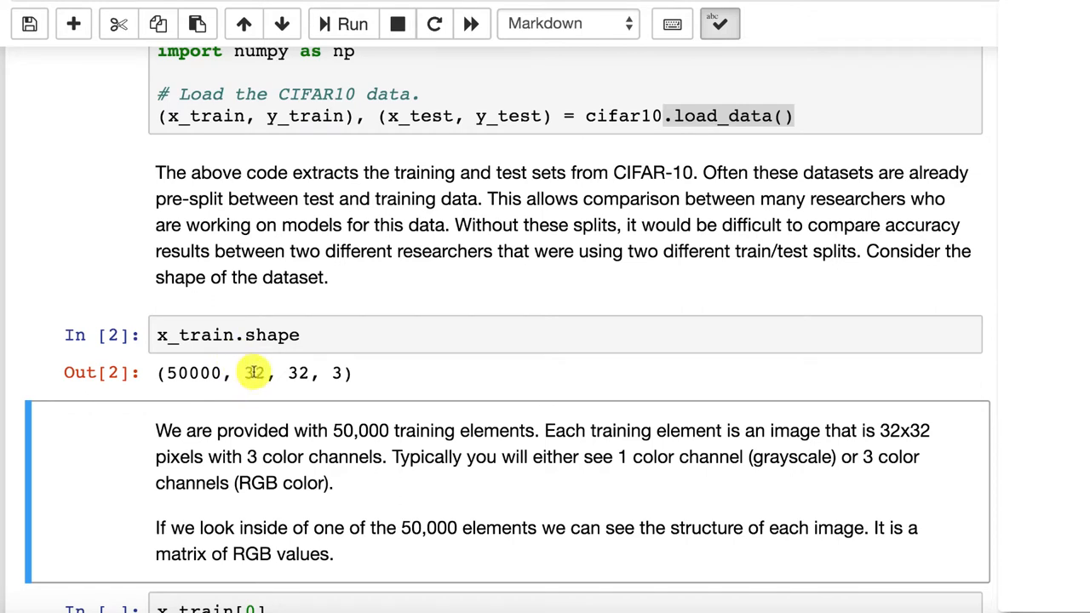
mouse_move(252, 383)
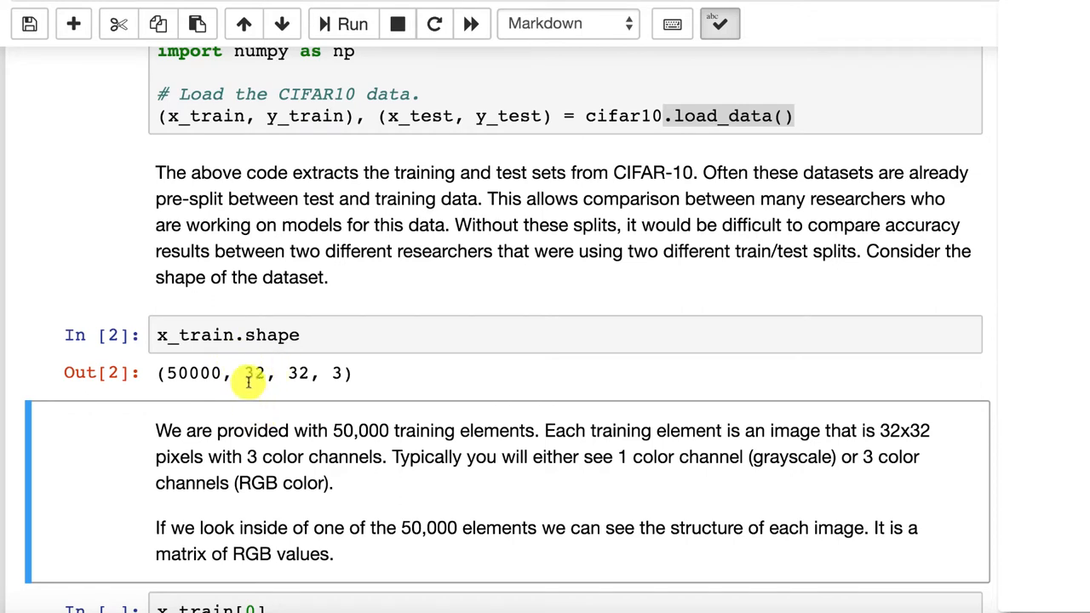
mouse_move(340, 373)
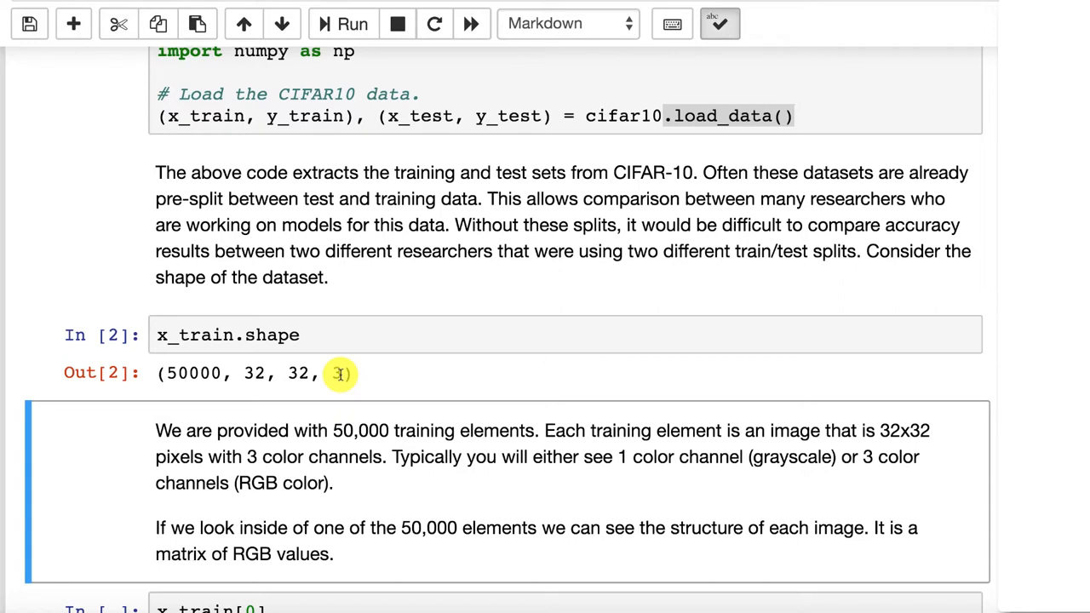
scroll(down, 3)
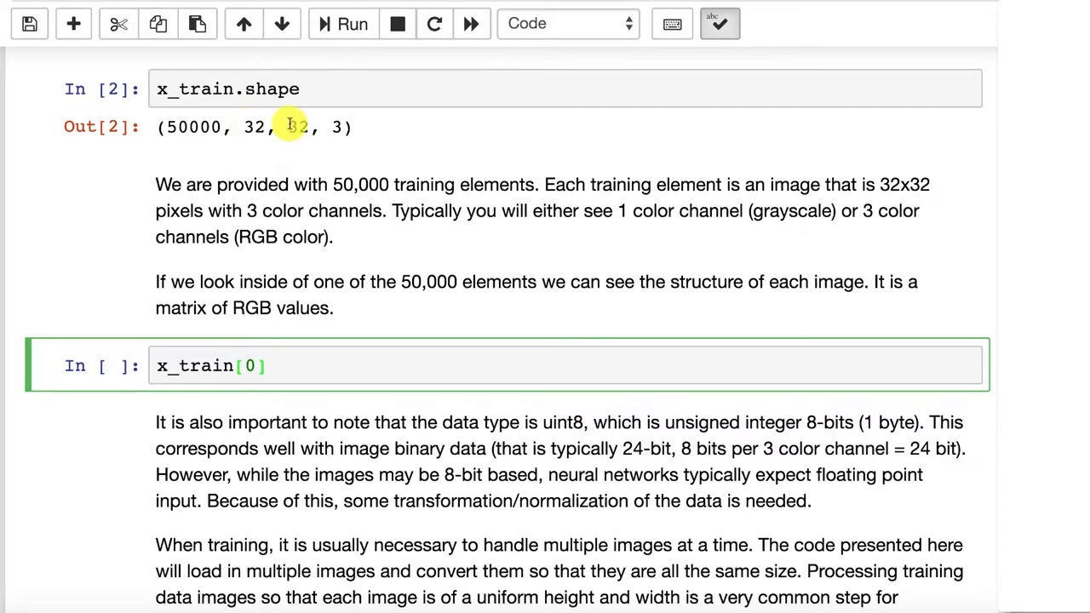
click(342, 24)
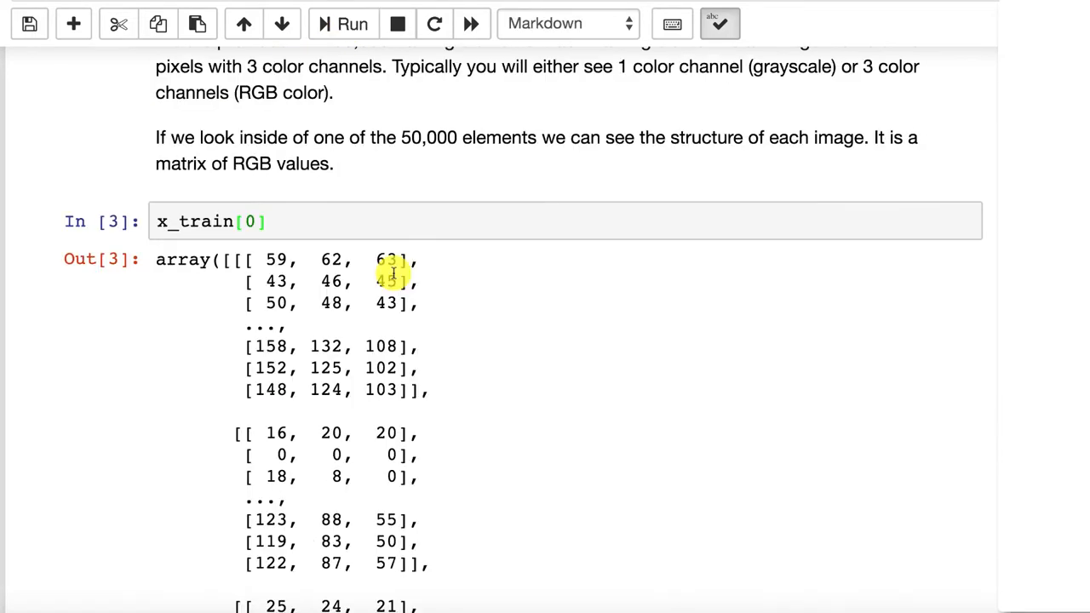
mouse_move(357, 254)
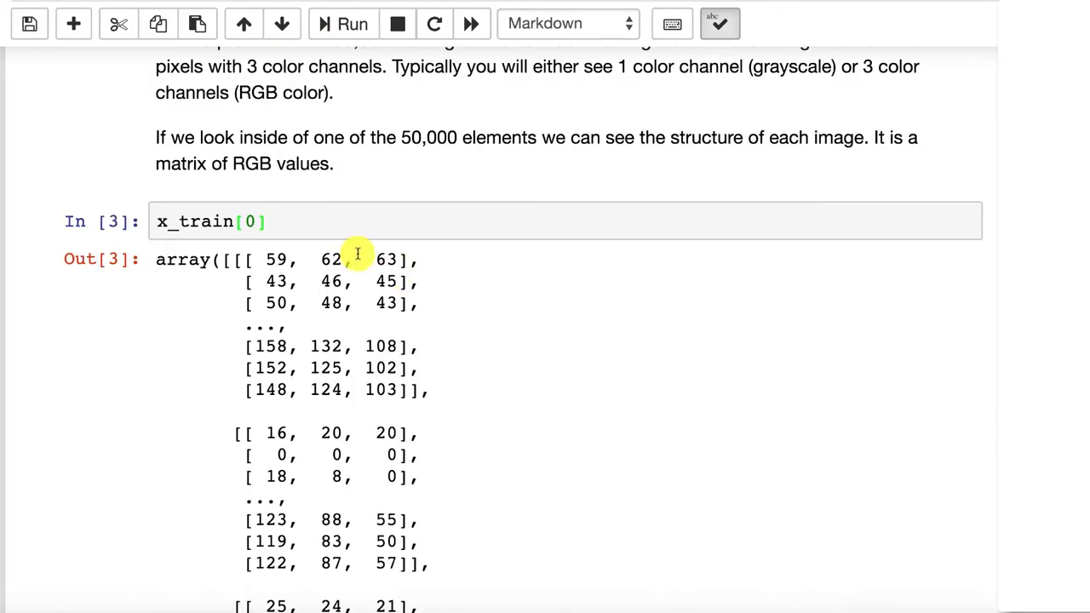
scroll(down, 3)
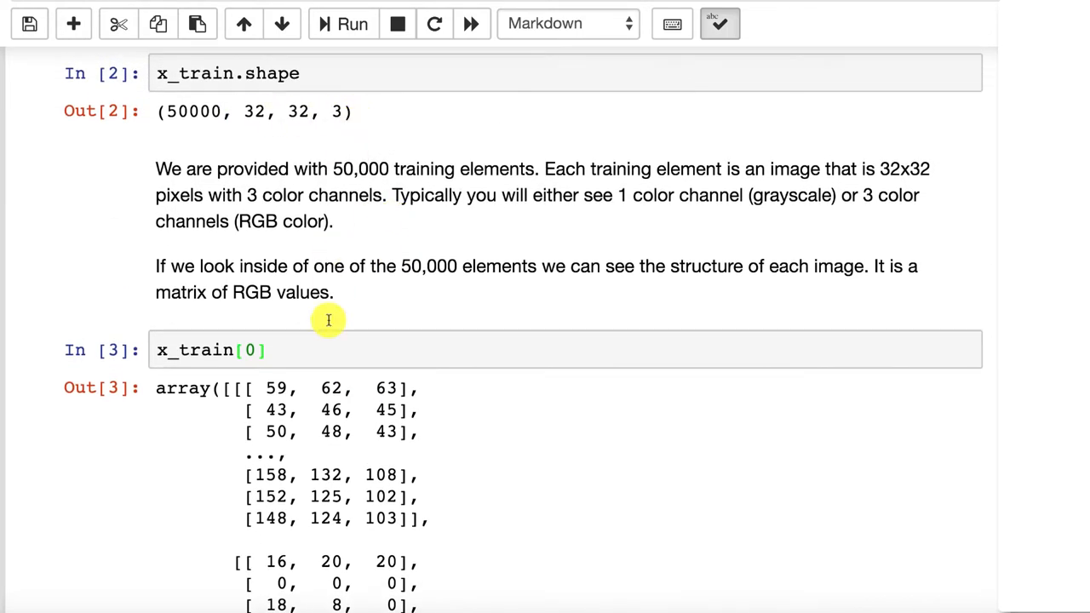
mouse_move(218, 388)
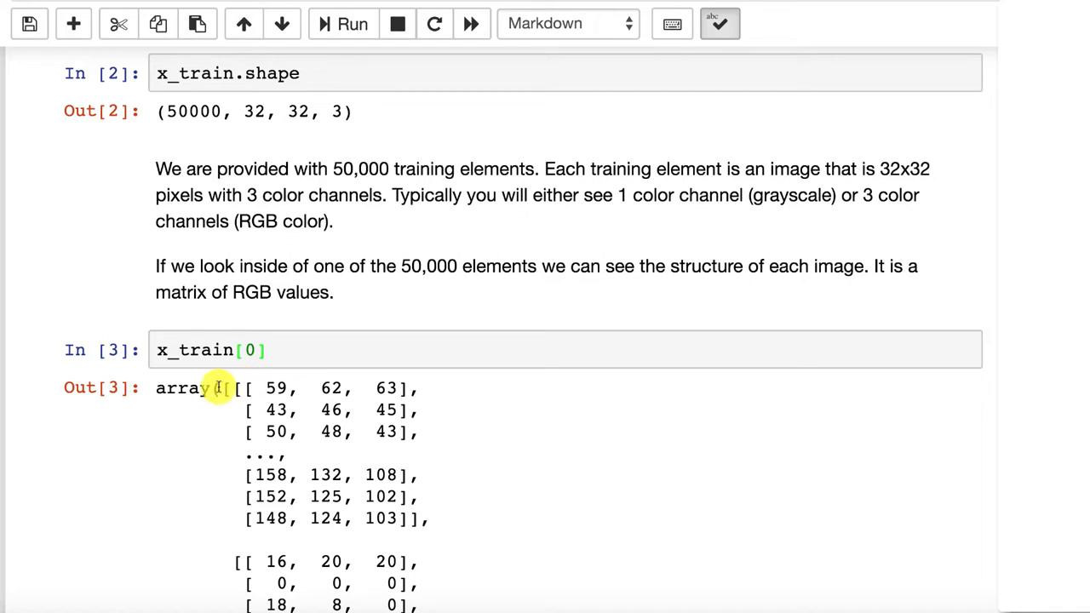
mouse_move(224, 389)
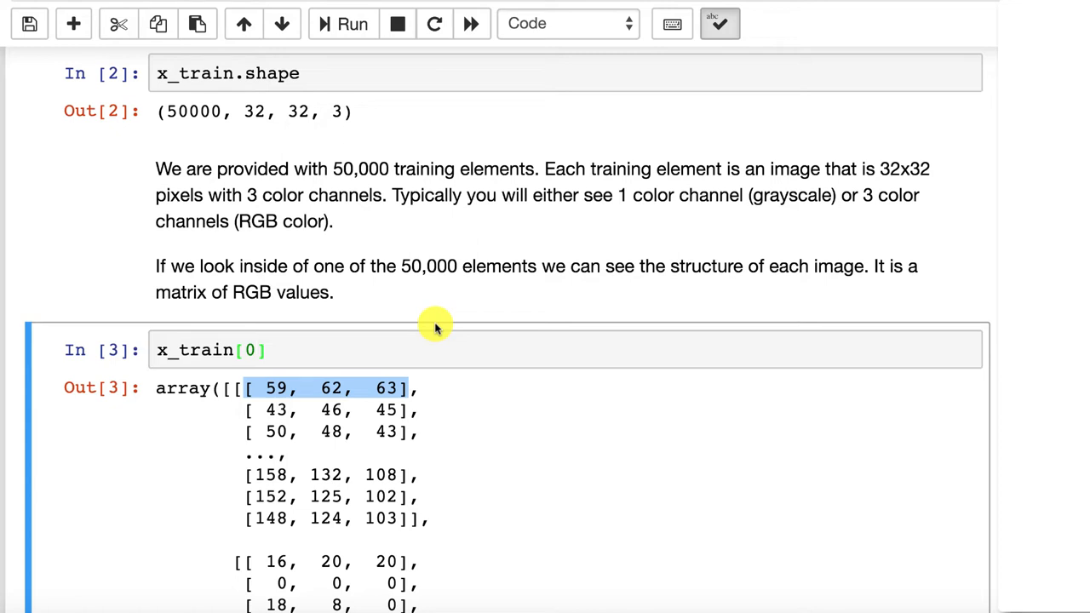
mouse_move(477, 382)
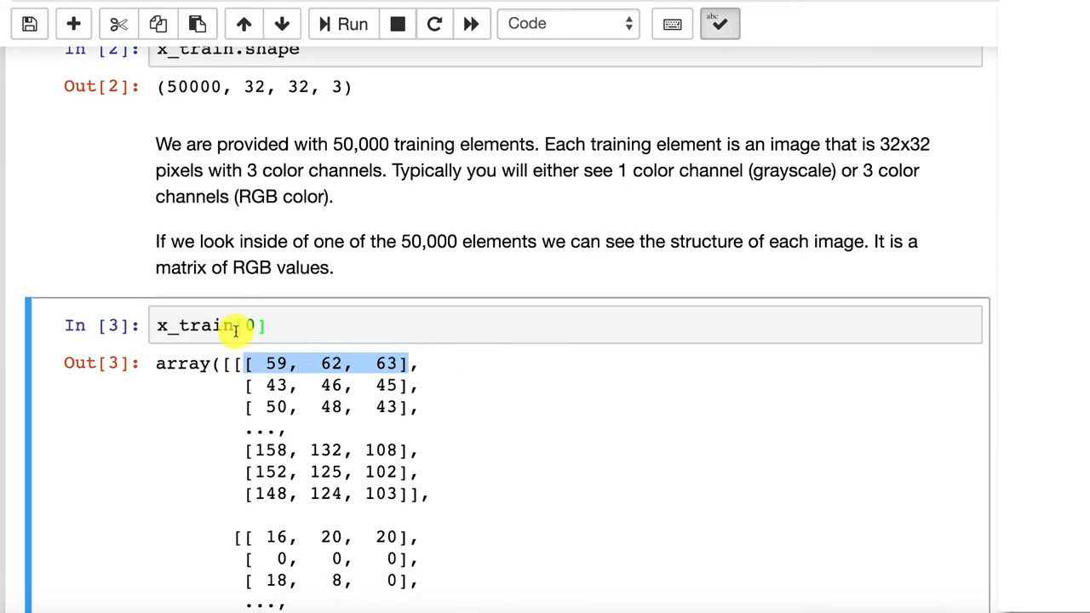
mouse_move(406, 276)
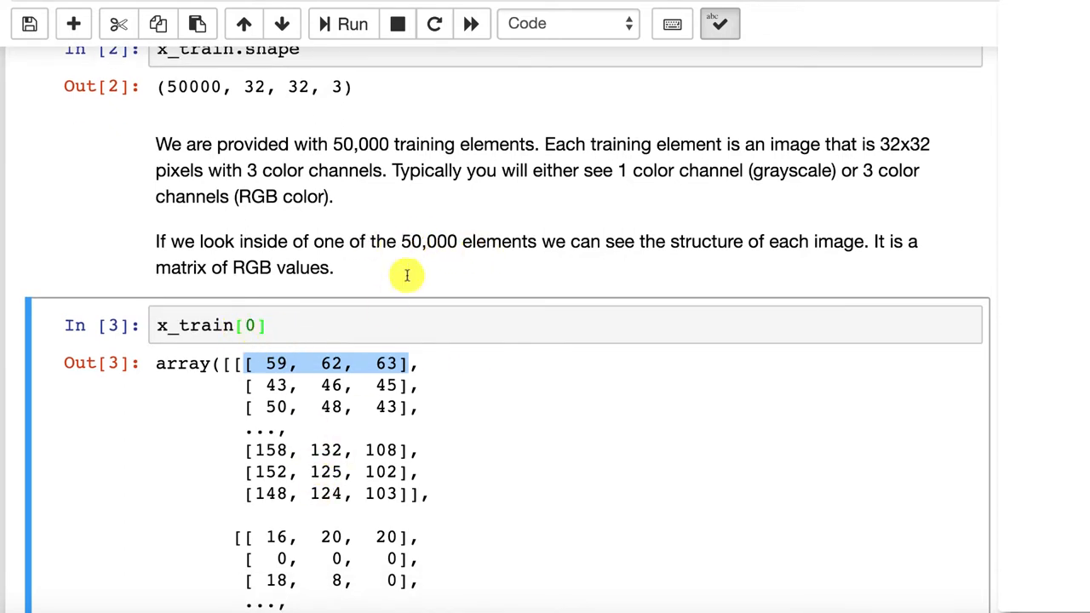
scroll(down, 3)
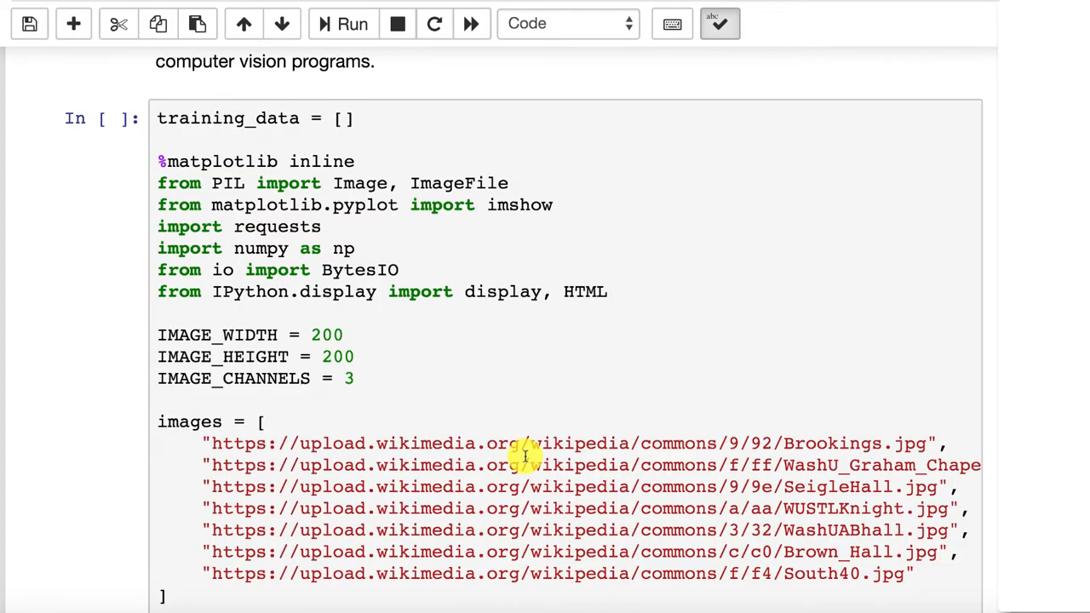
mouse_move(809, 487)
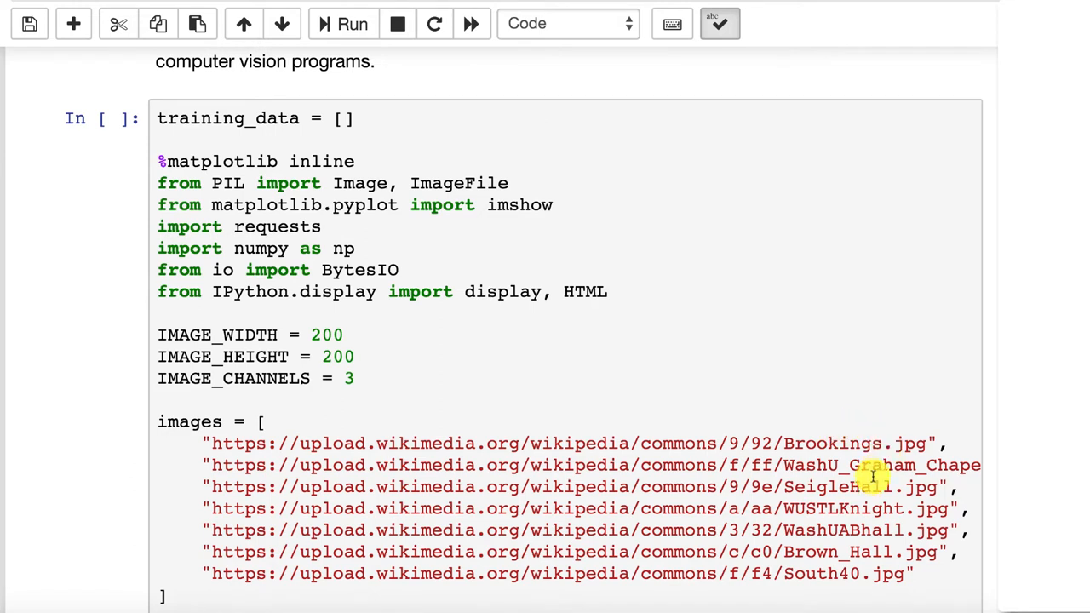
mouse_move(259, 475)
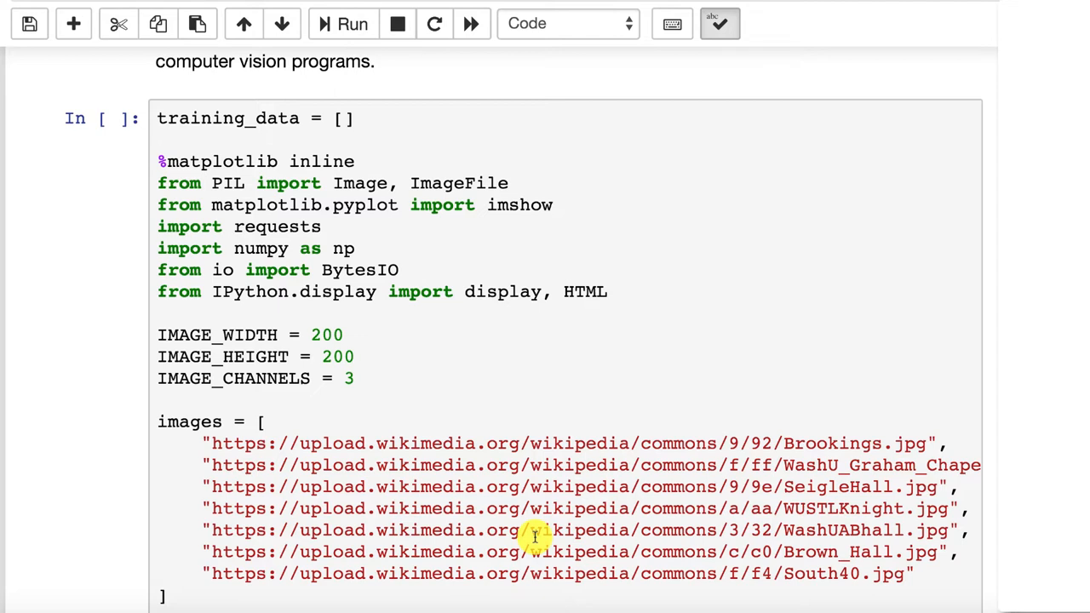
mouse_move(678, 471)
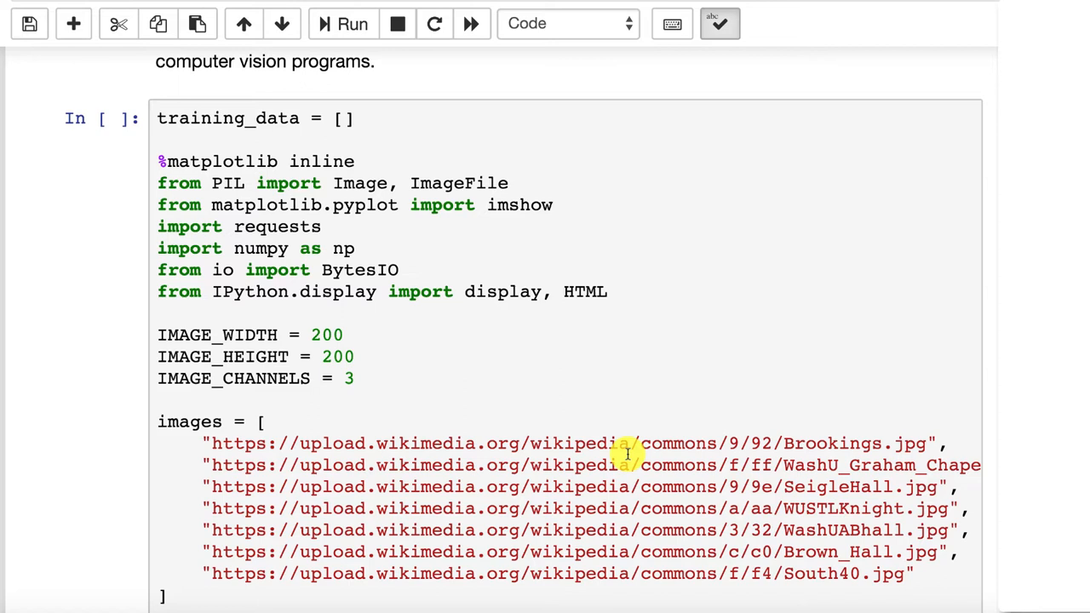
mouse_move(417, 457)
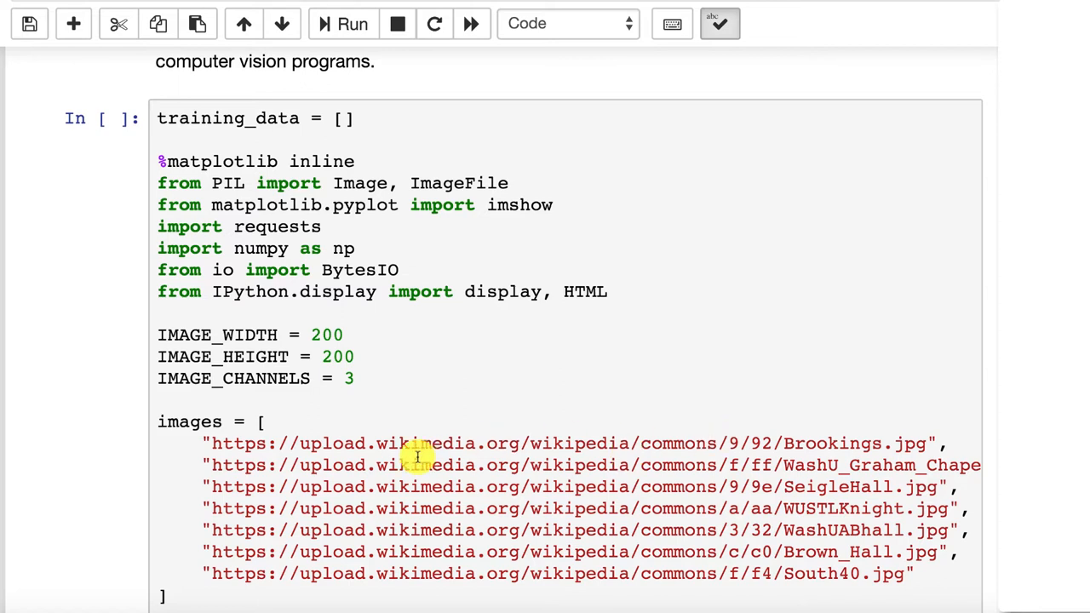
mouse_move(513, 375)
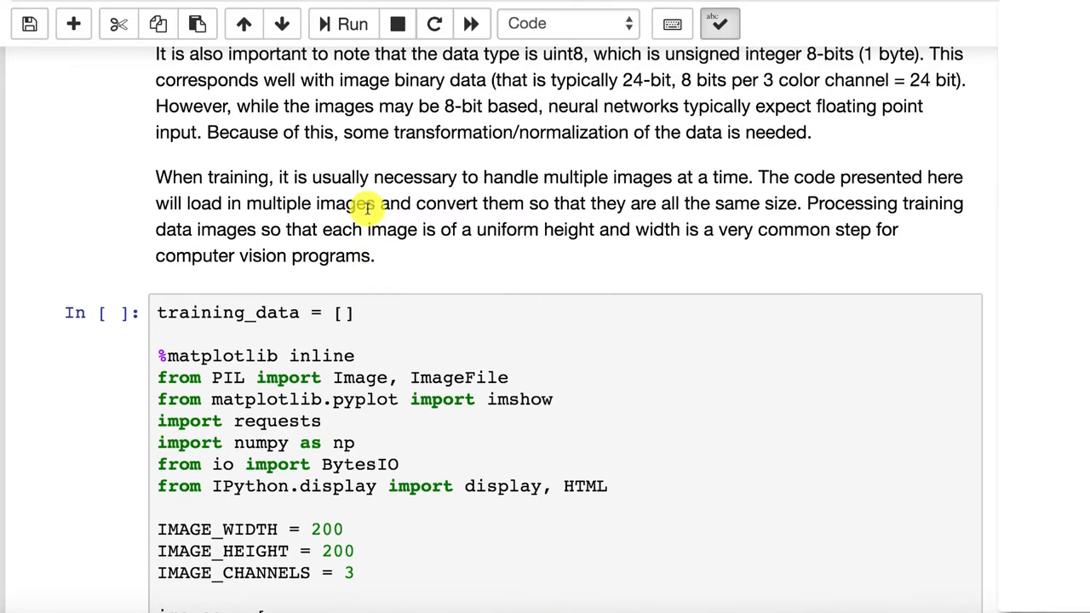
scroll(down, 3)
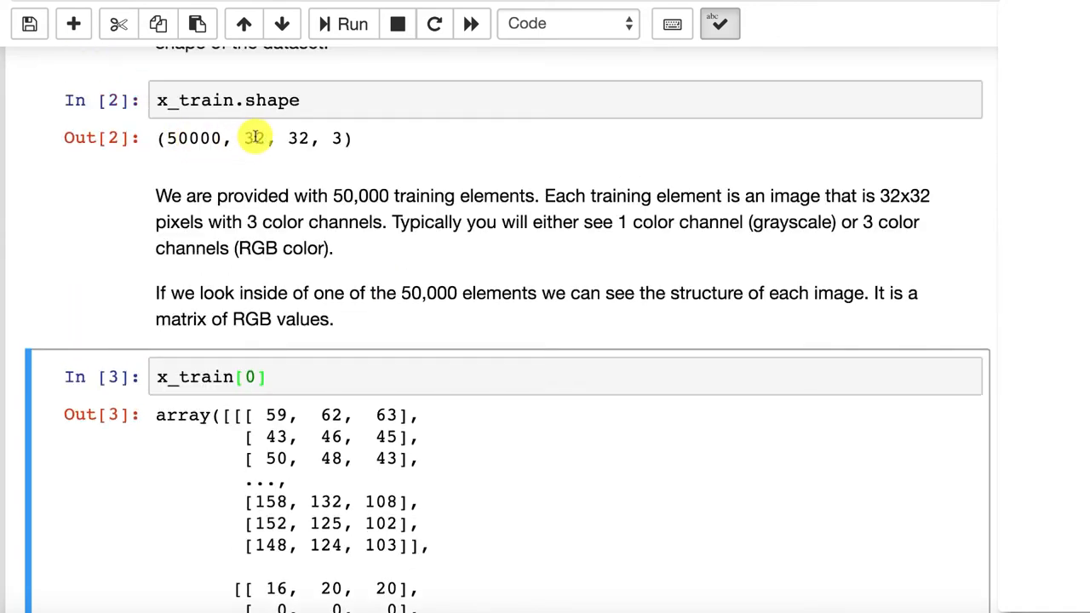
scroll(down, 3)
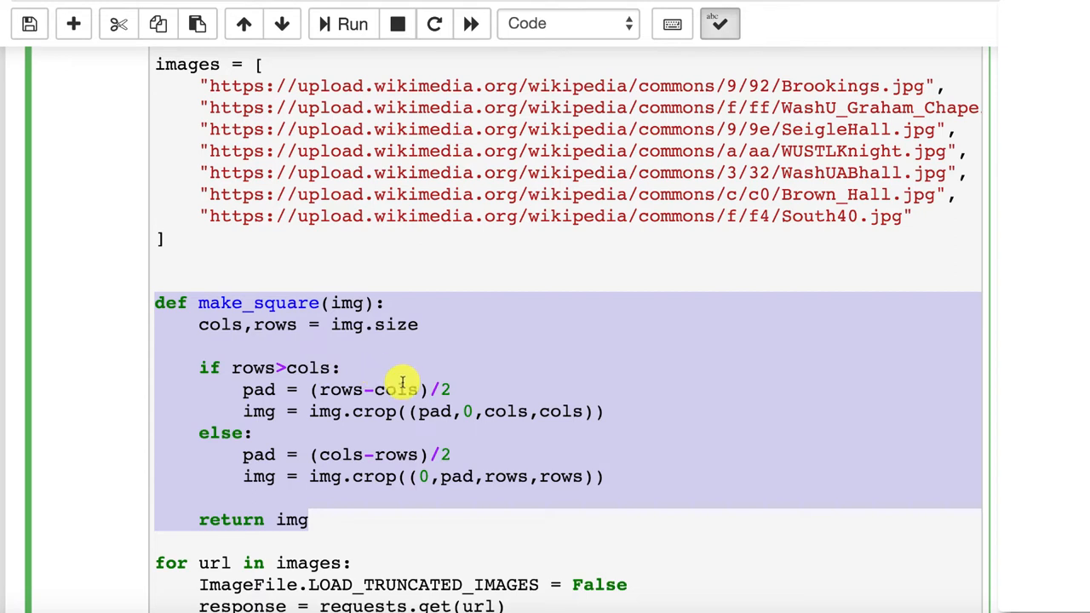
mouse_move(559, 453)
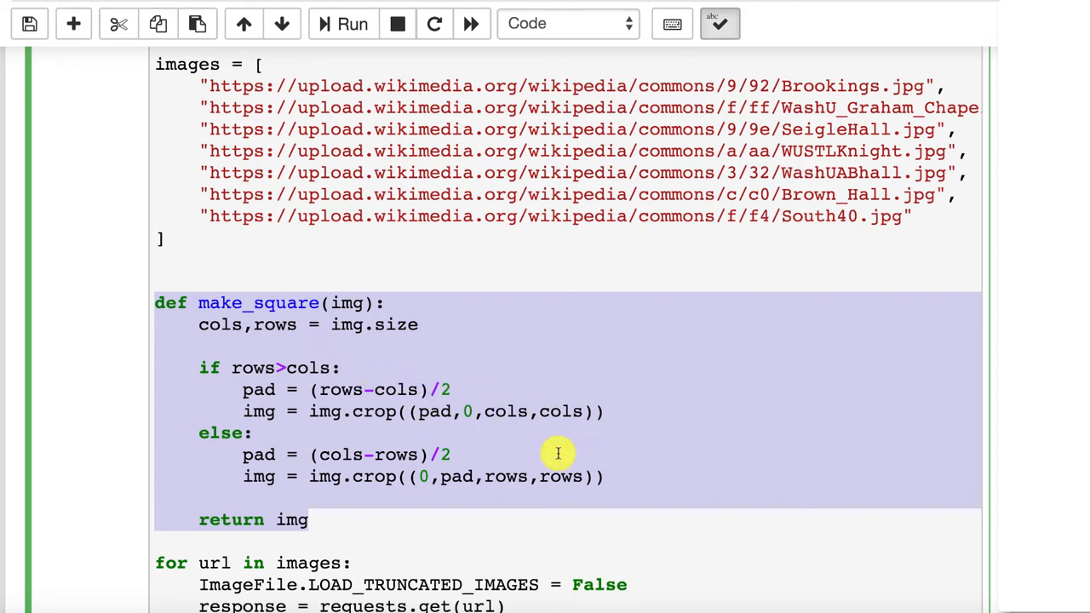
scroll(down, 3)
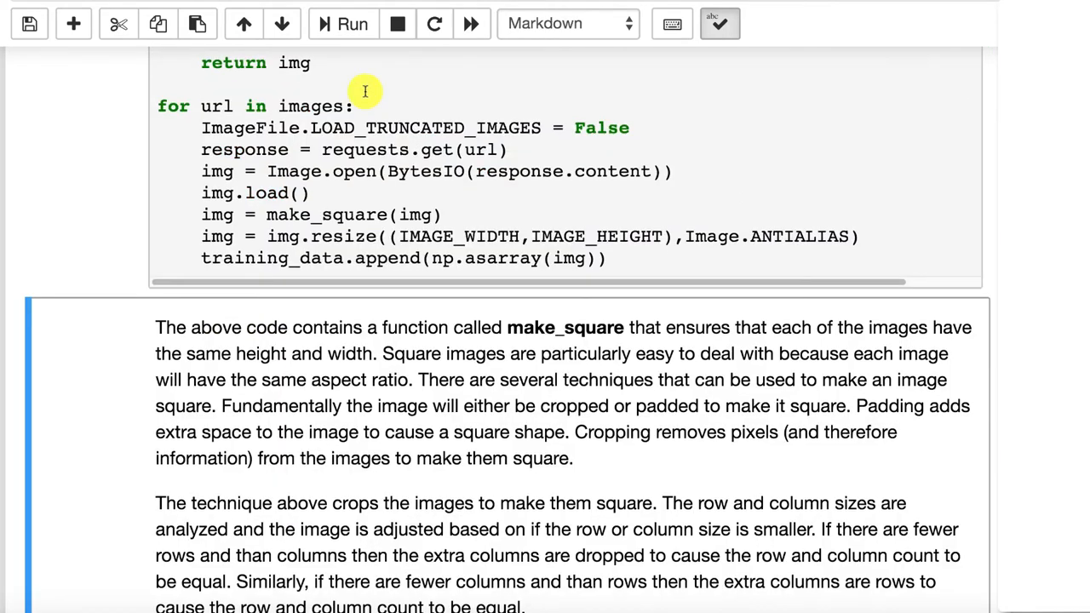
scroll(down, 3)
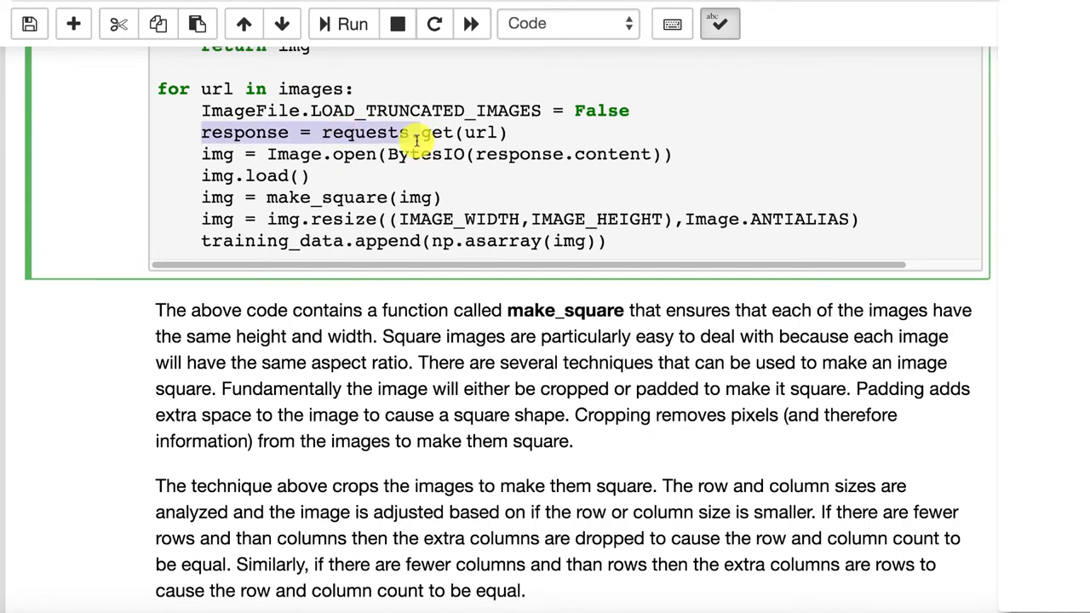
mouse_move(480, 133)
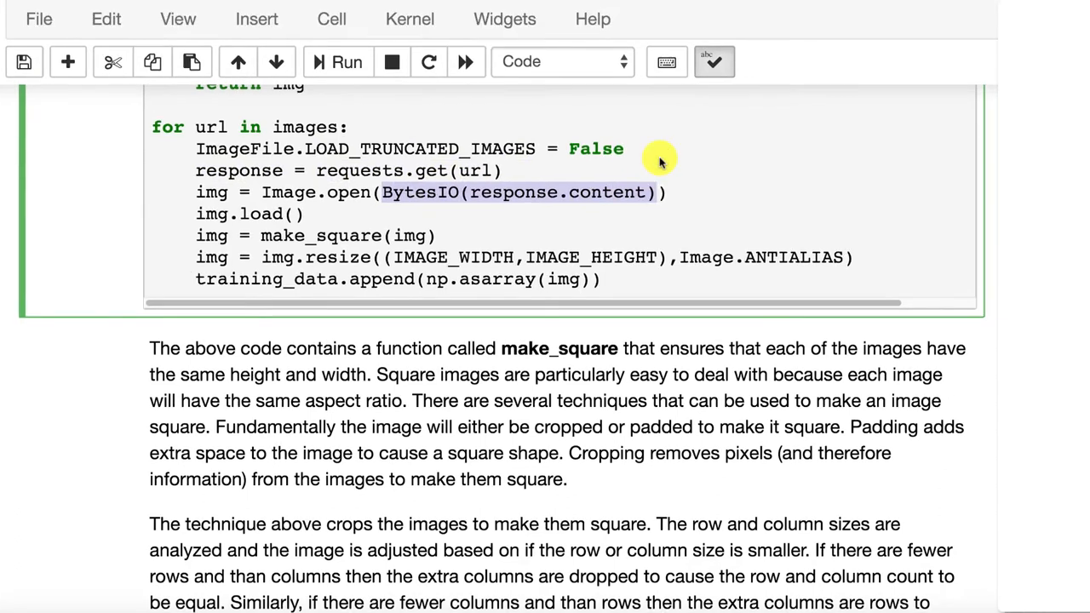
mouse_move(468, 191)
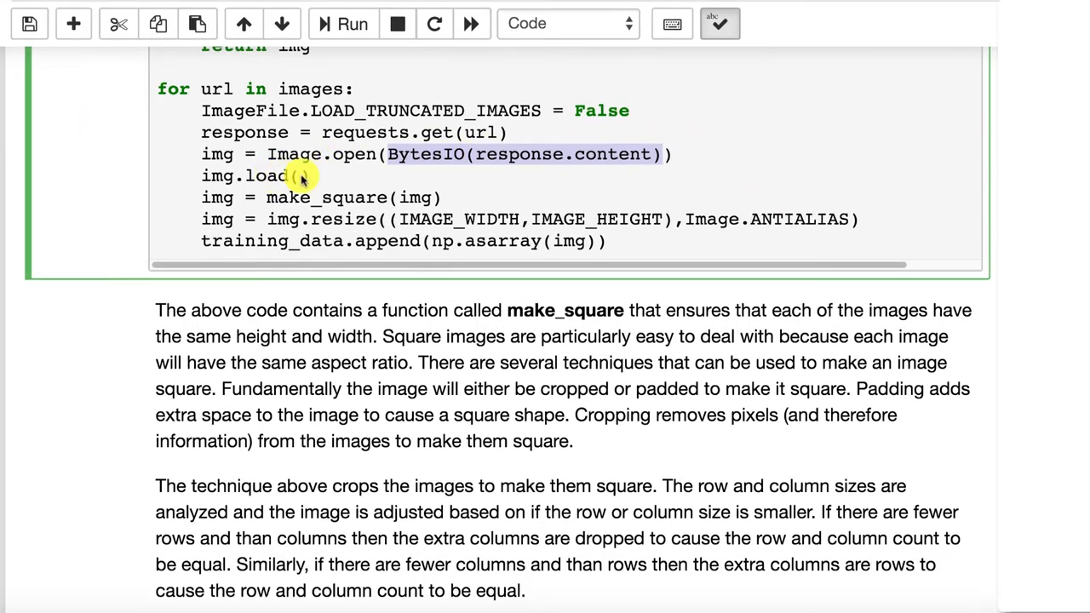
mouse_move(276, 176)
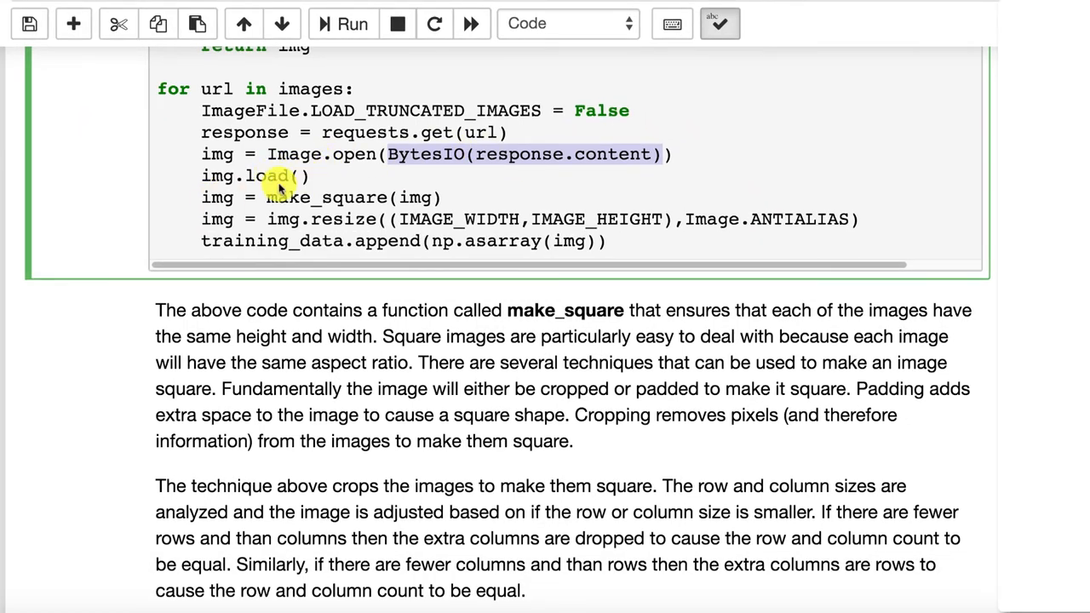
mouse_move(467, 196)
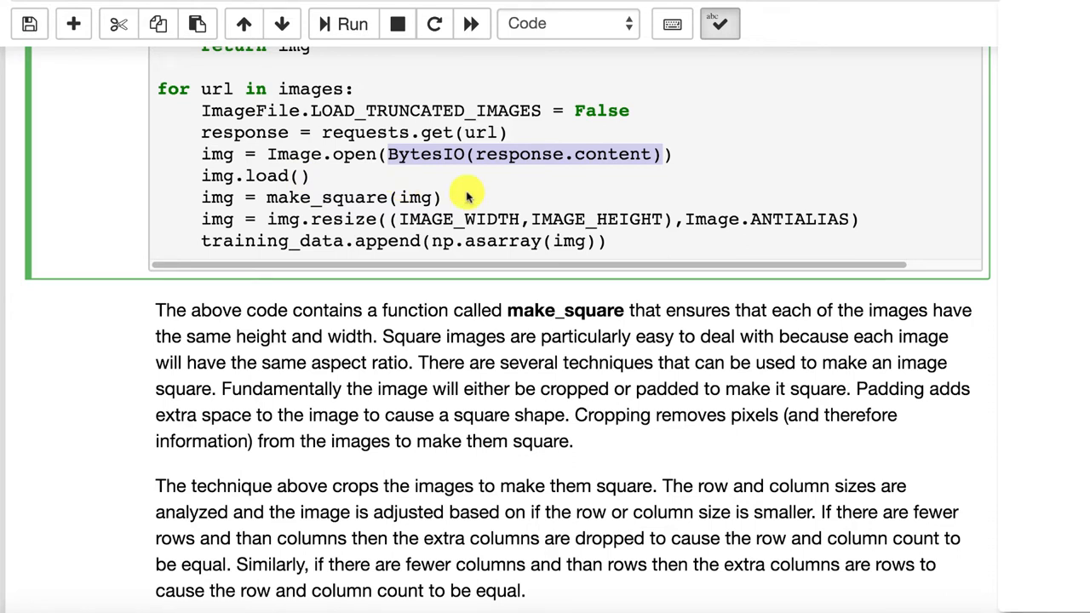
mouse_move(298, 218)
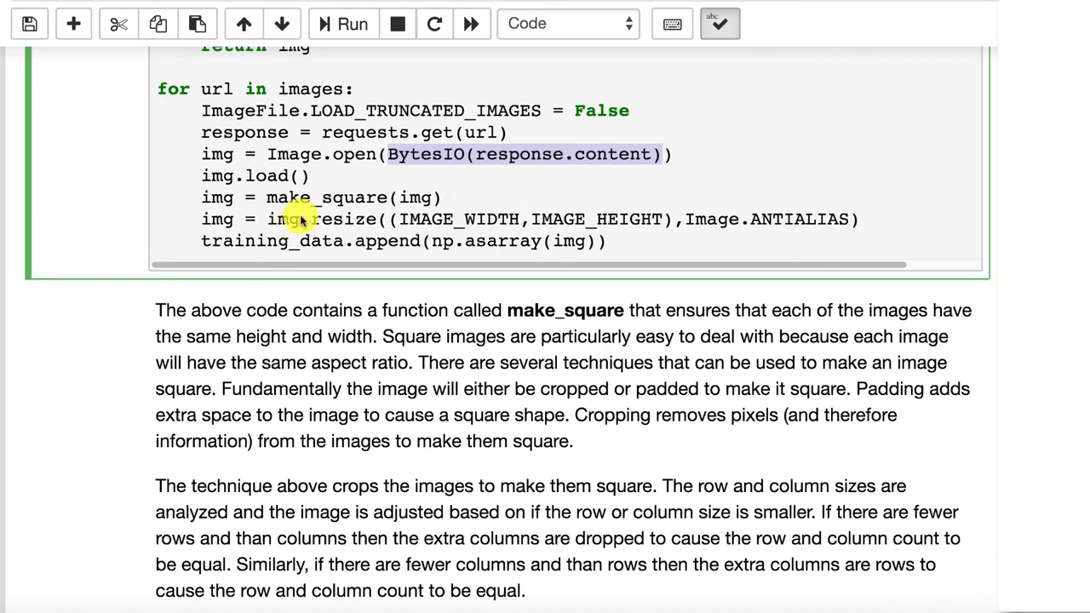
mouse_move(430, 218)
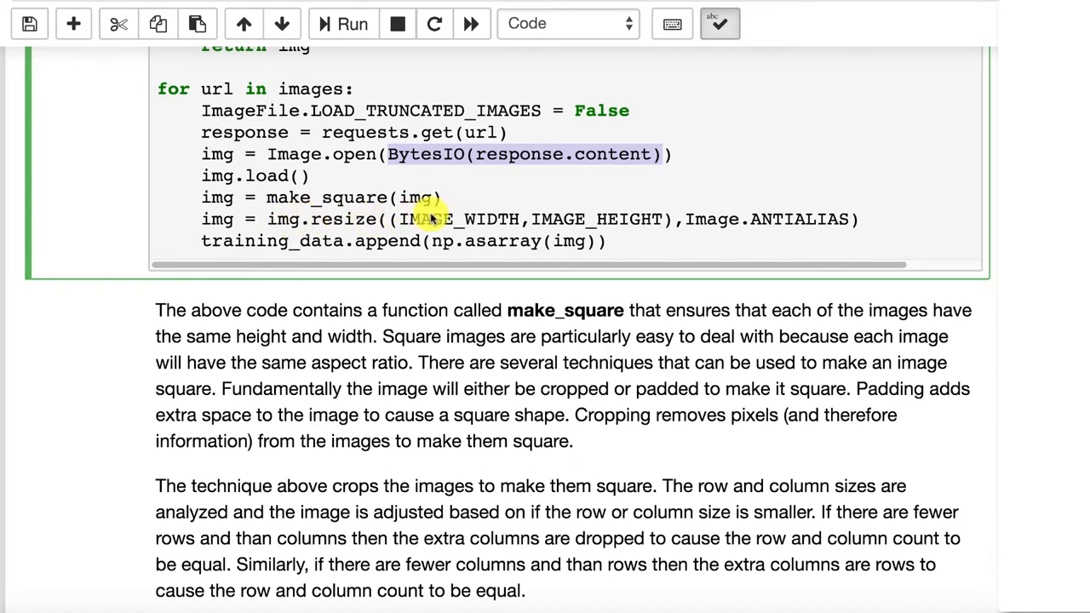
mouse_move(525, 218)
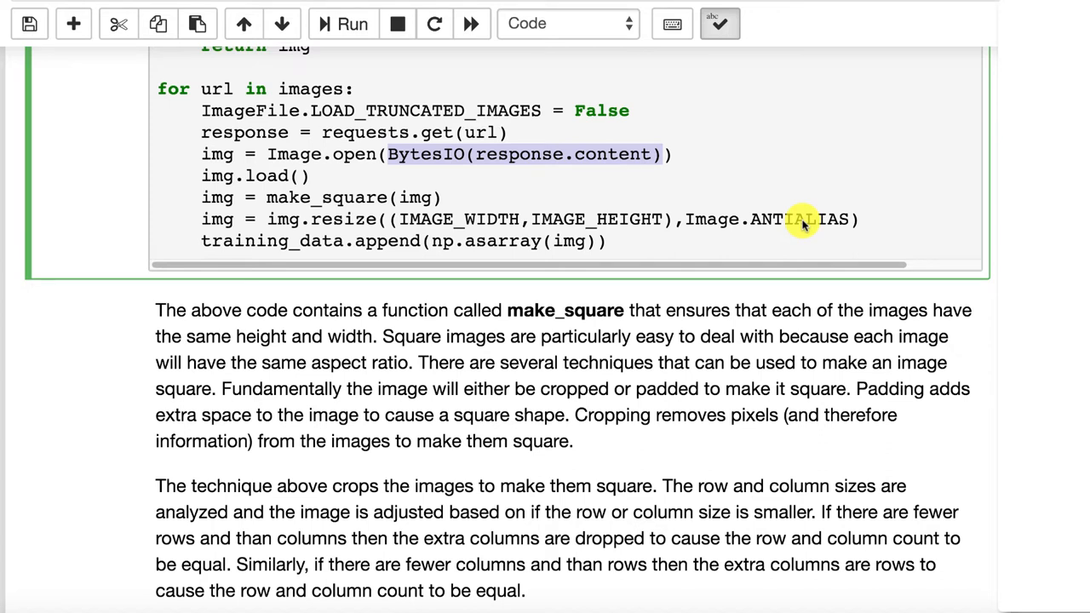
mouse_move(786, 235)
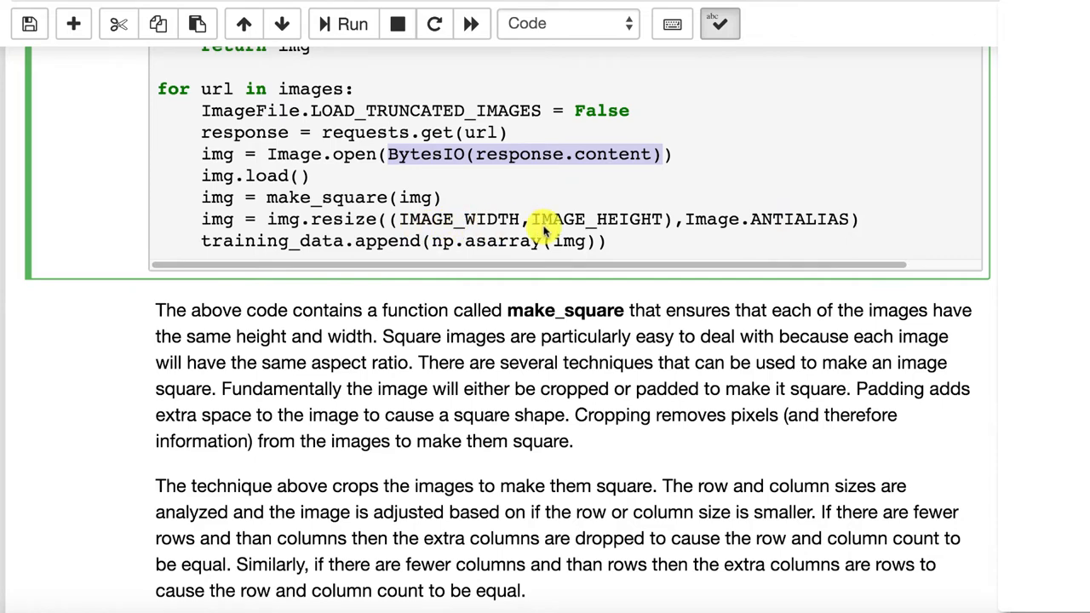
scroll(down, 3)
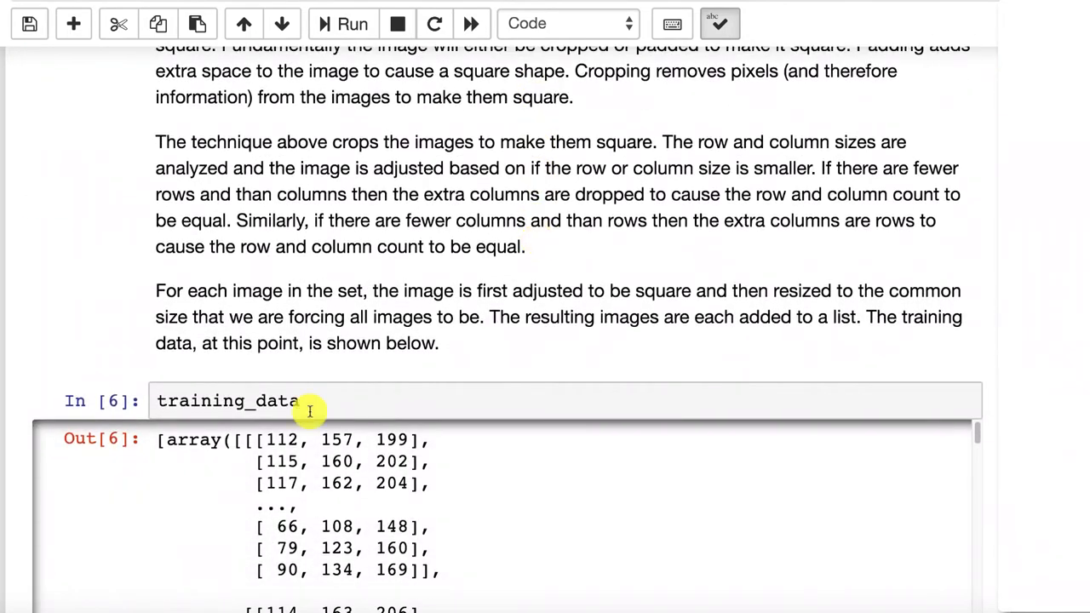
scroll(down, 3)
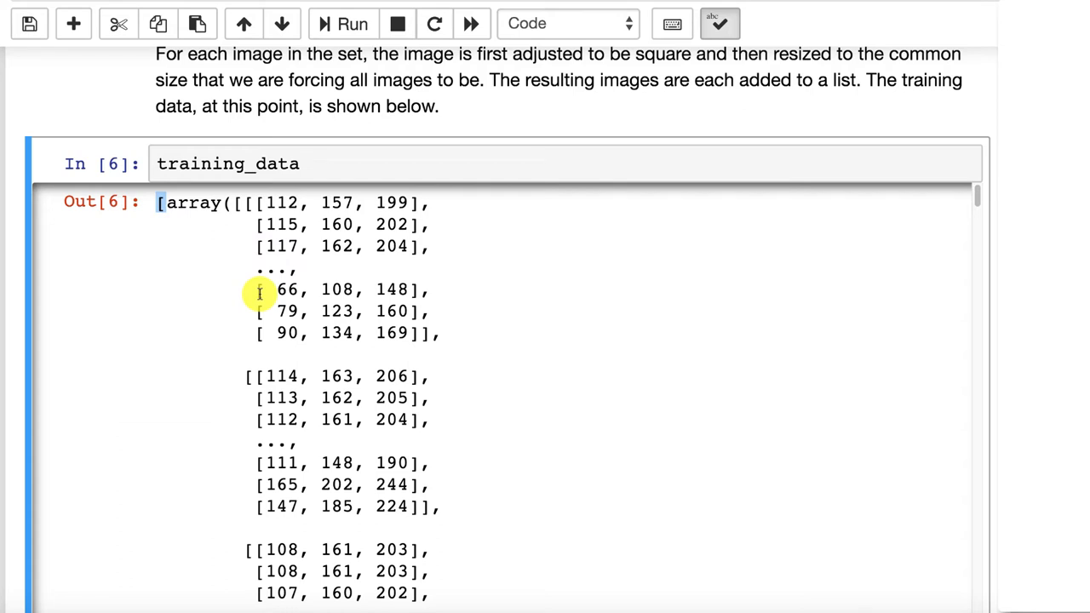
mouse_move(485, 300)
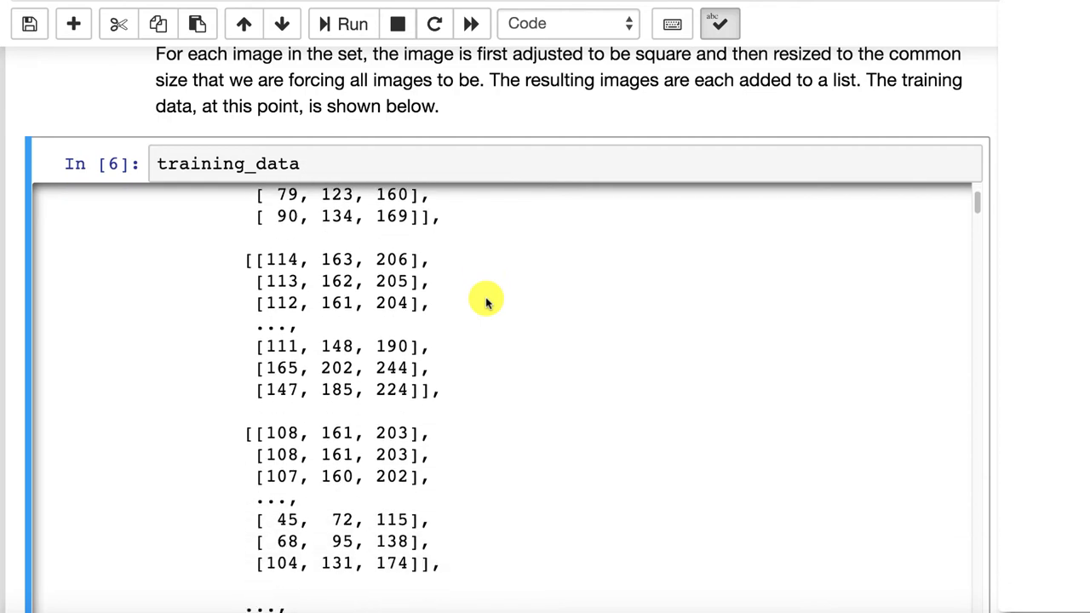
scroll(down, 3)
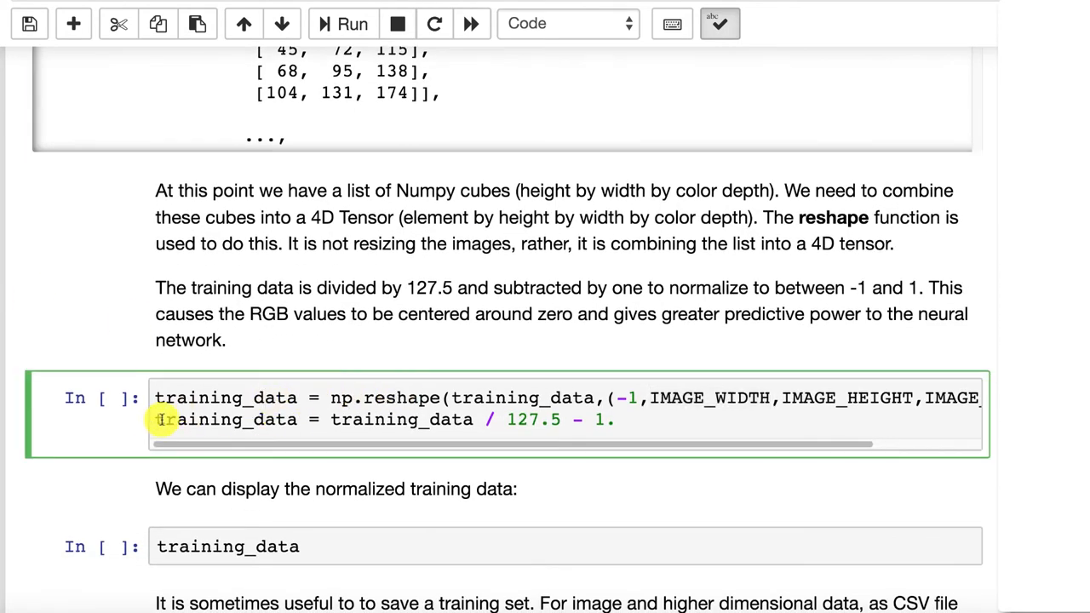
mouse_move(647, 401)
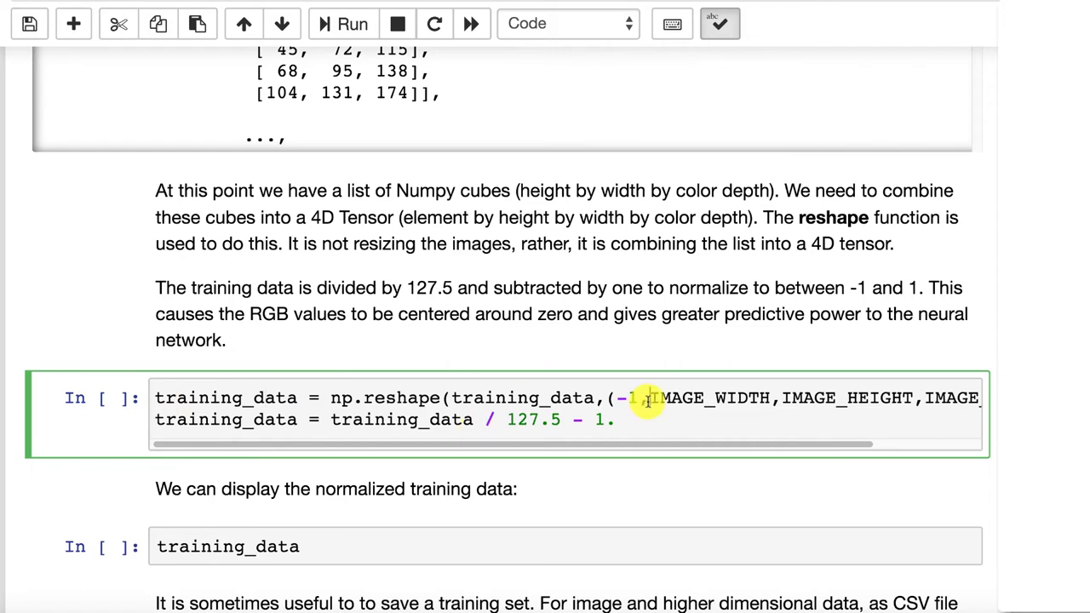
drag(648, 399, 916, 398)
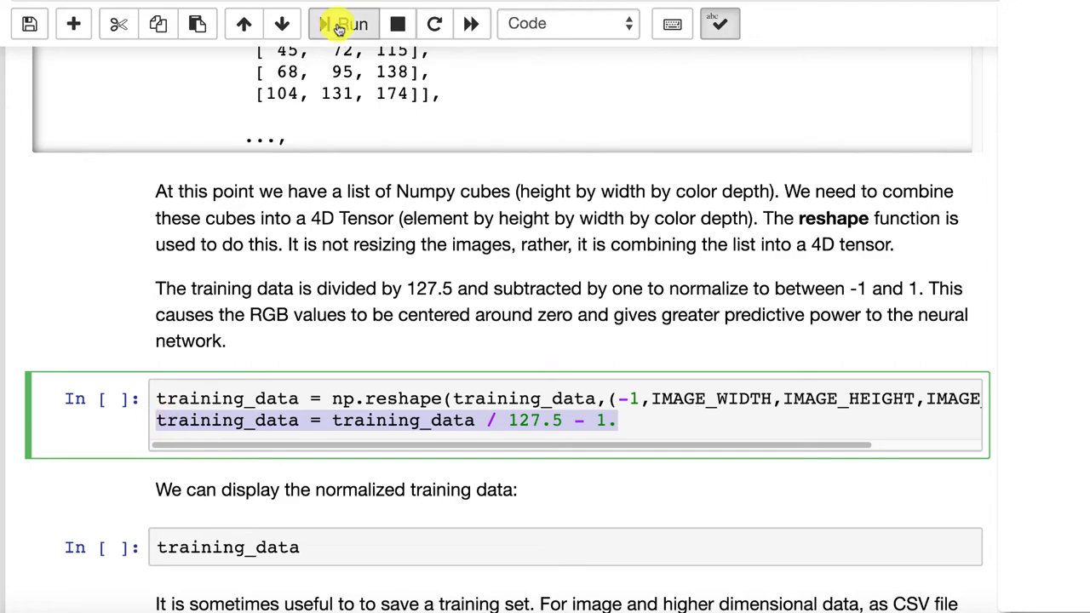
Step: Reshape the image list into a 4D tensor scaled by /127.5 - 1 and display training_data as floats
click(344, 24)
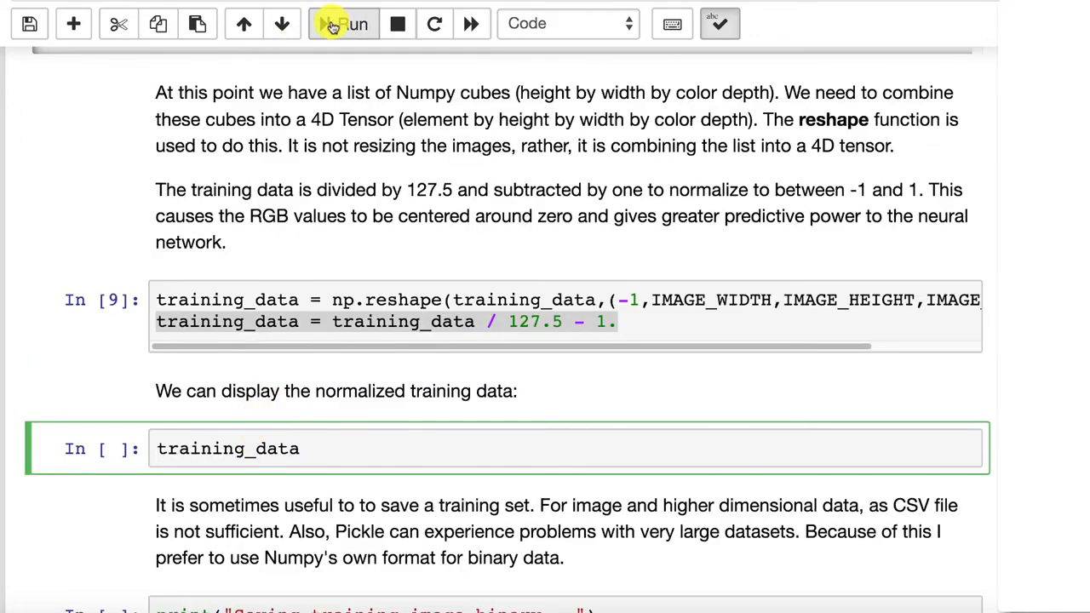
click(344, 24)
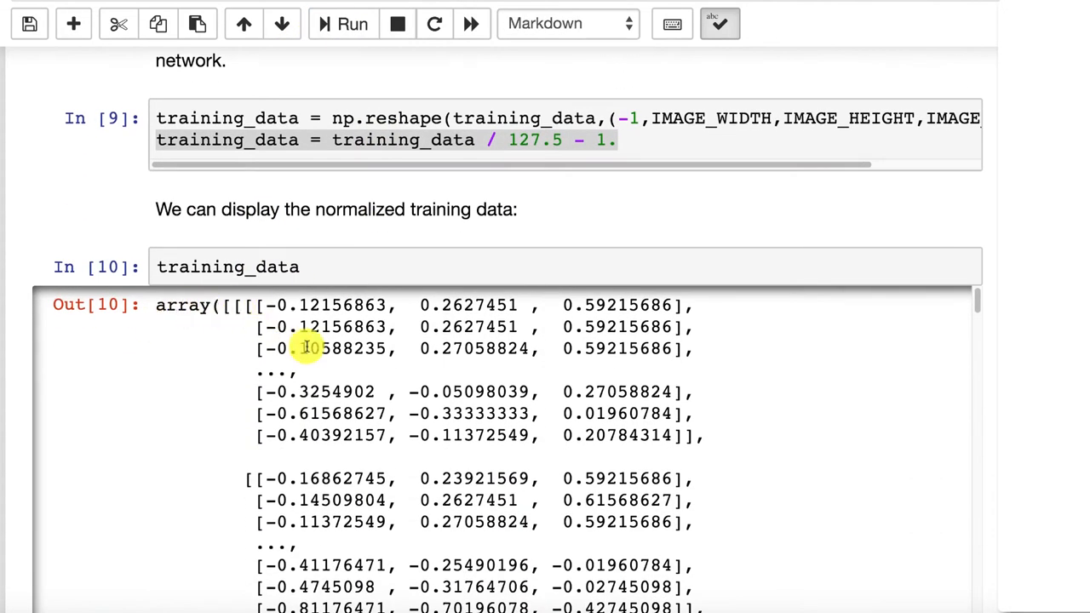
mouse_move(389, 356)
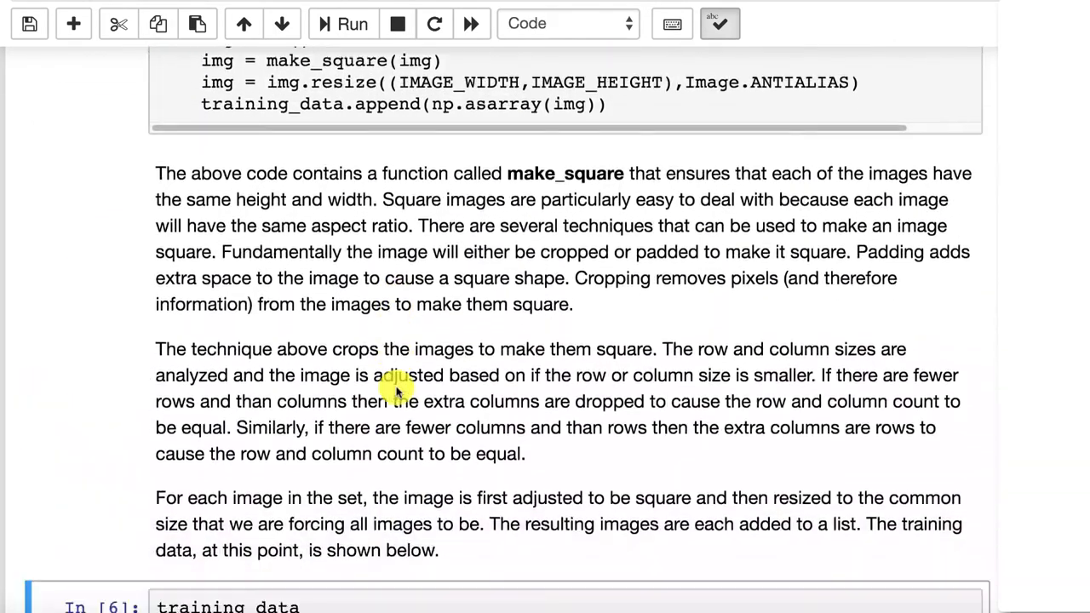
scroll(down, 3)
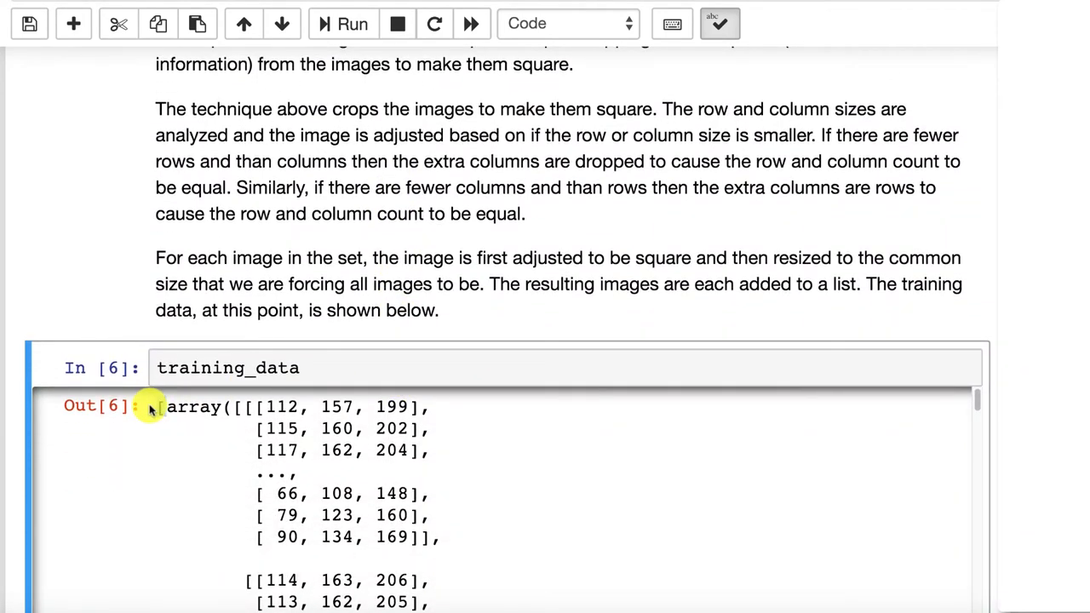
mouse_move(220, 450)
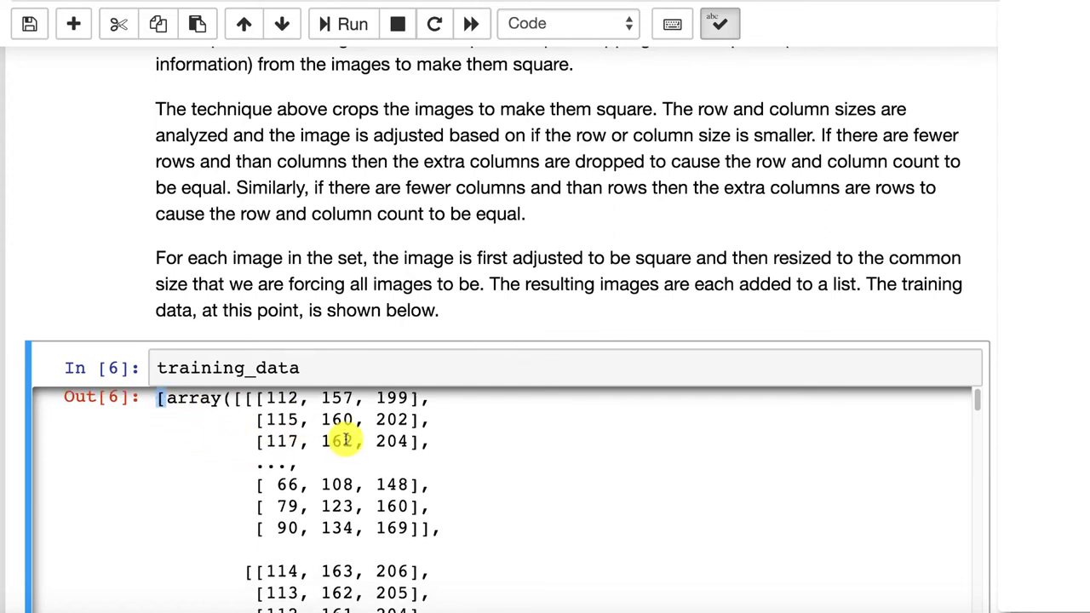
scroll(down, 3)
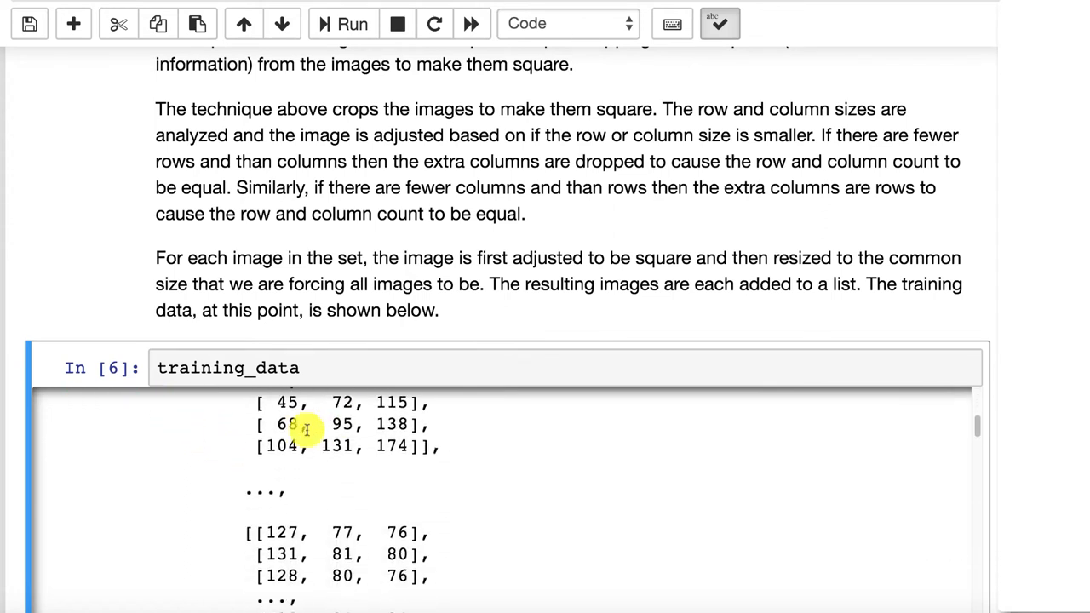
scroll(down, 3)
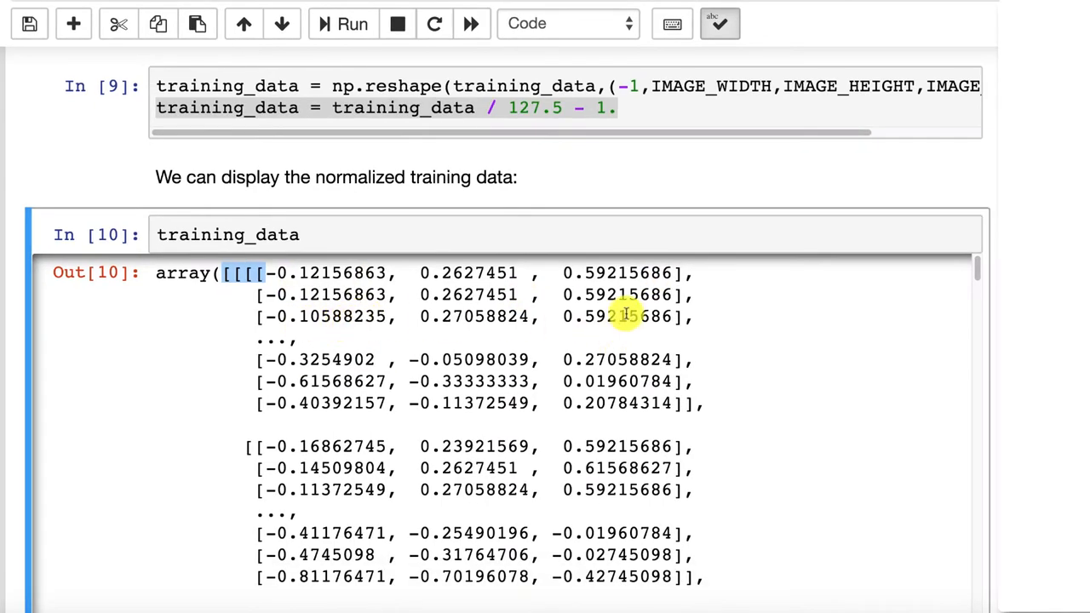
scroll(down, 3)
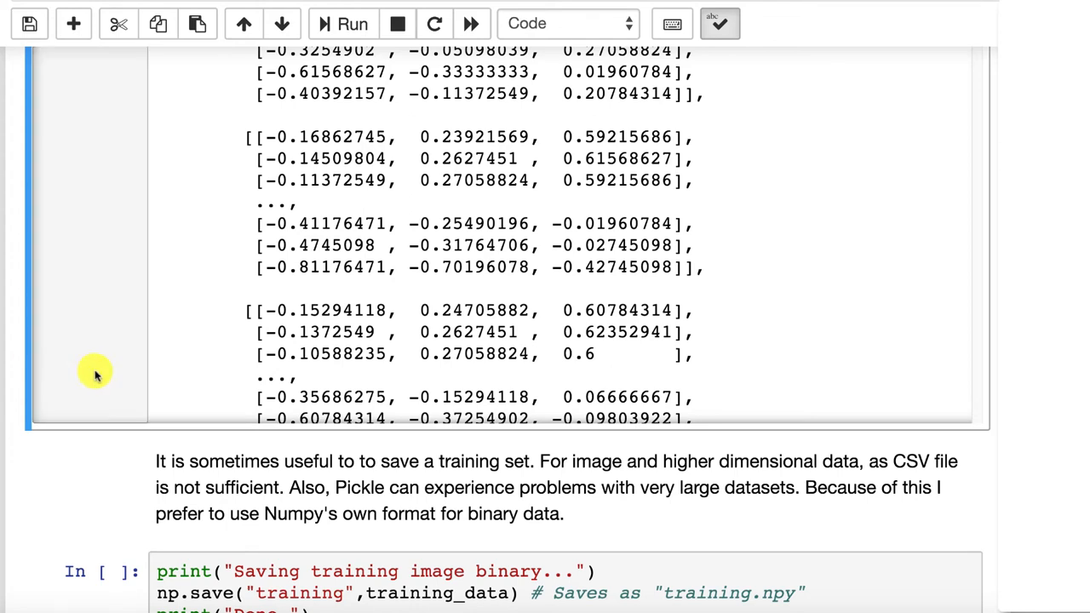
mouse_move(242, 385)
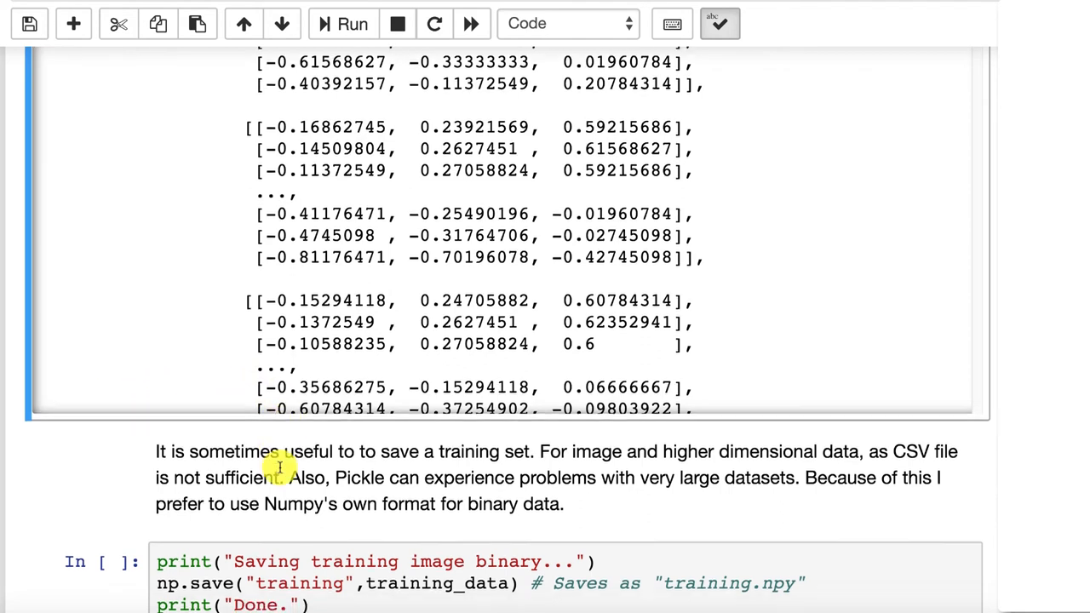
scroll(down, 3)
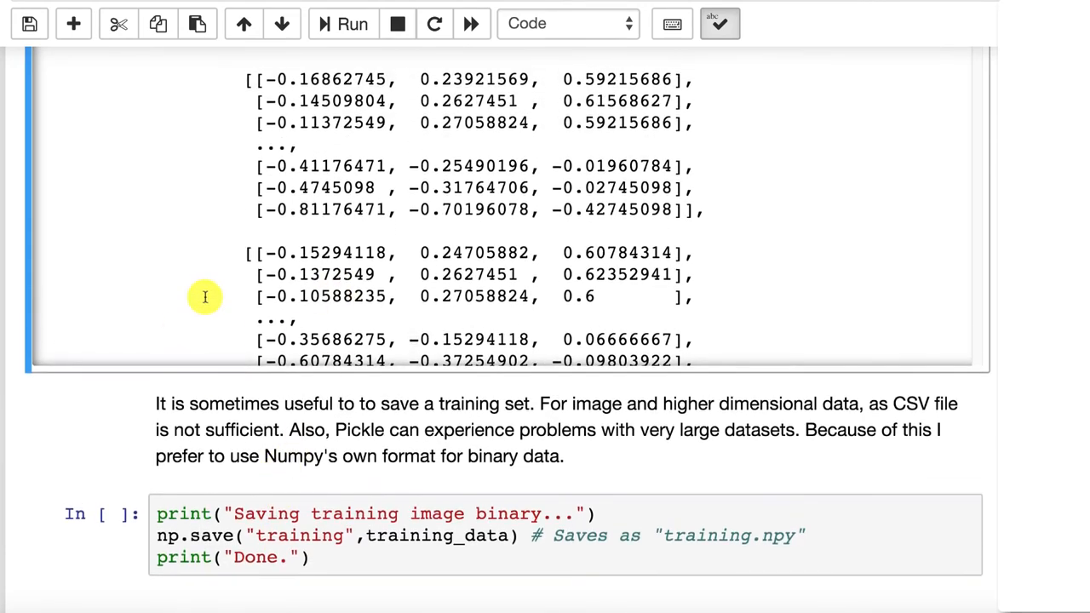
mouse_move(418, 211)
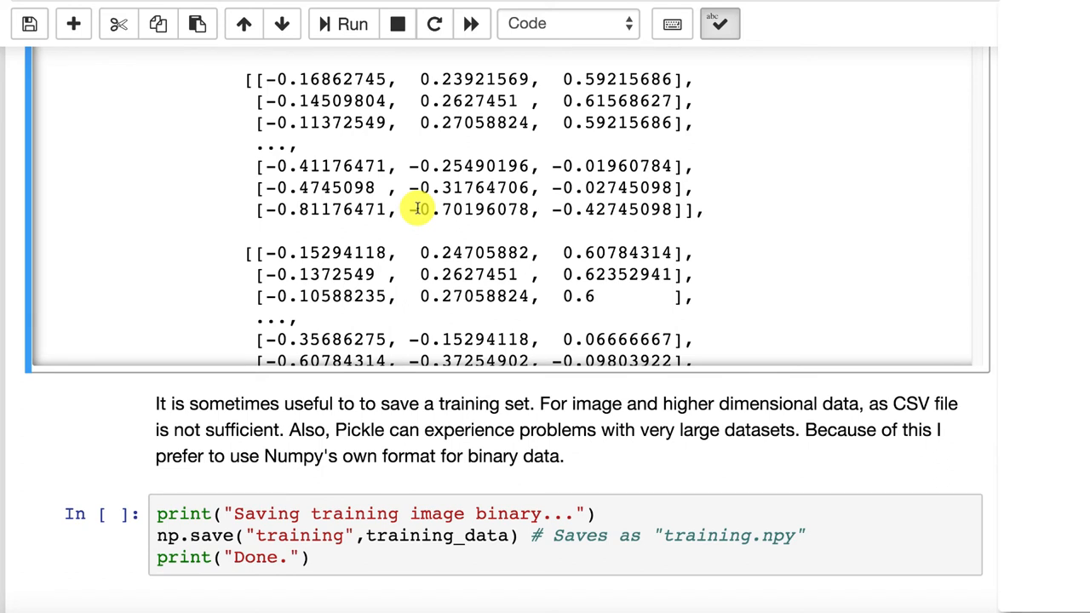
mouse_move(399, 245)
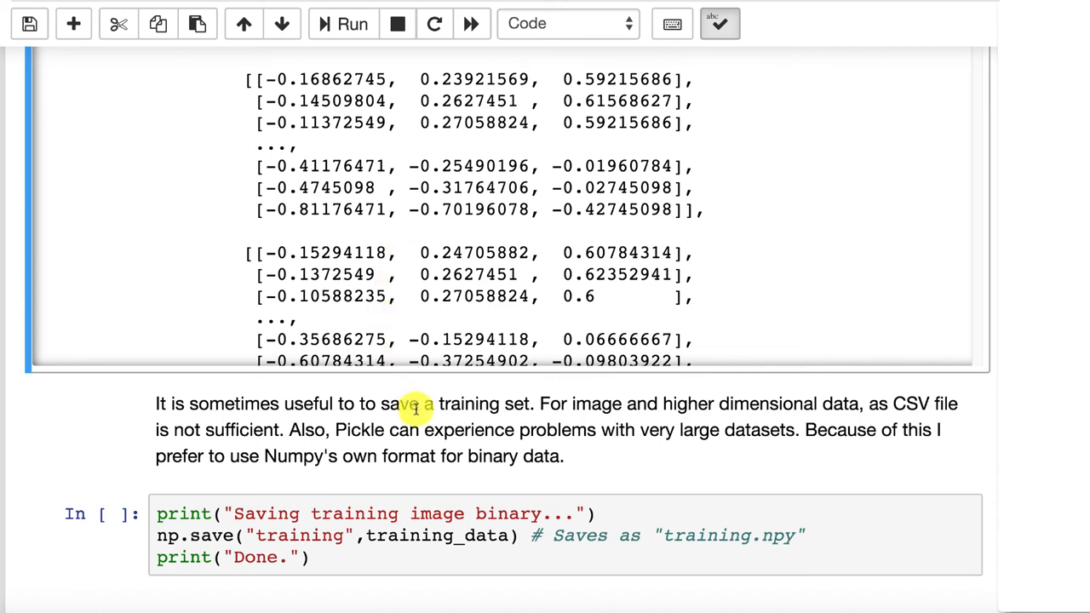
mouse_move(310, 485)
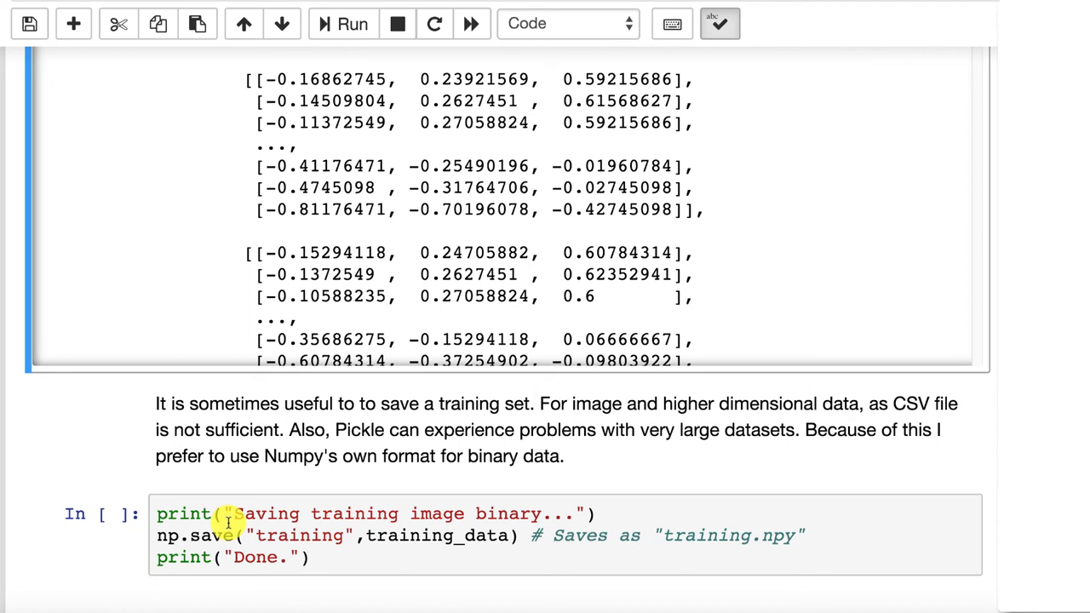
mouse_move(766, 534)
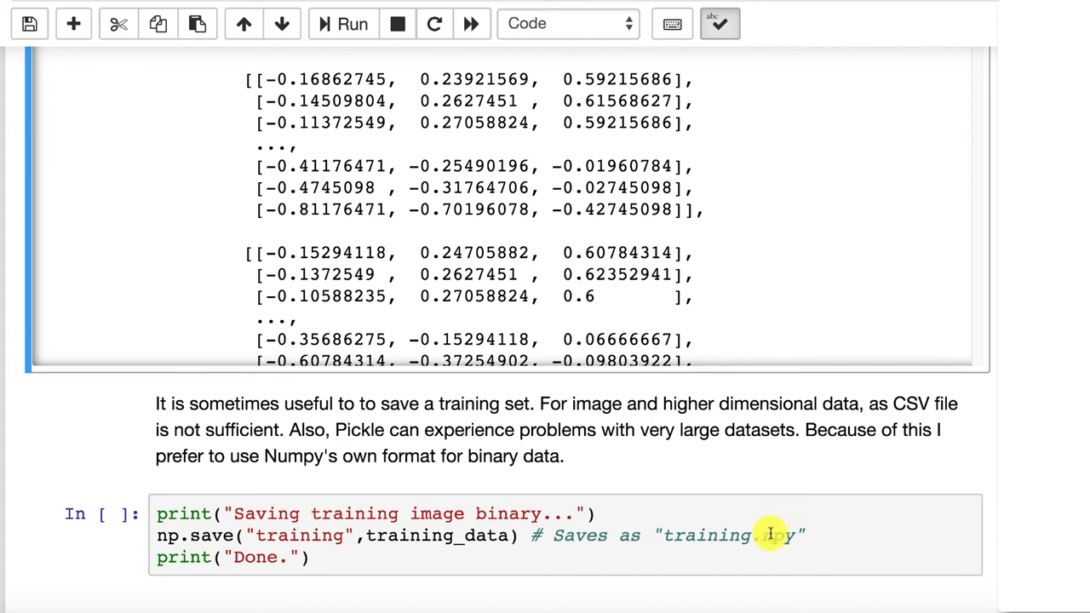
double_click(774, 534)
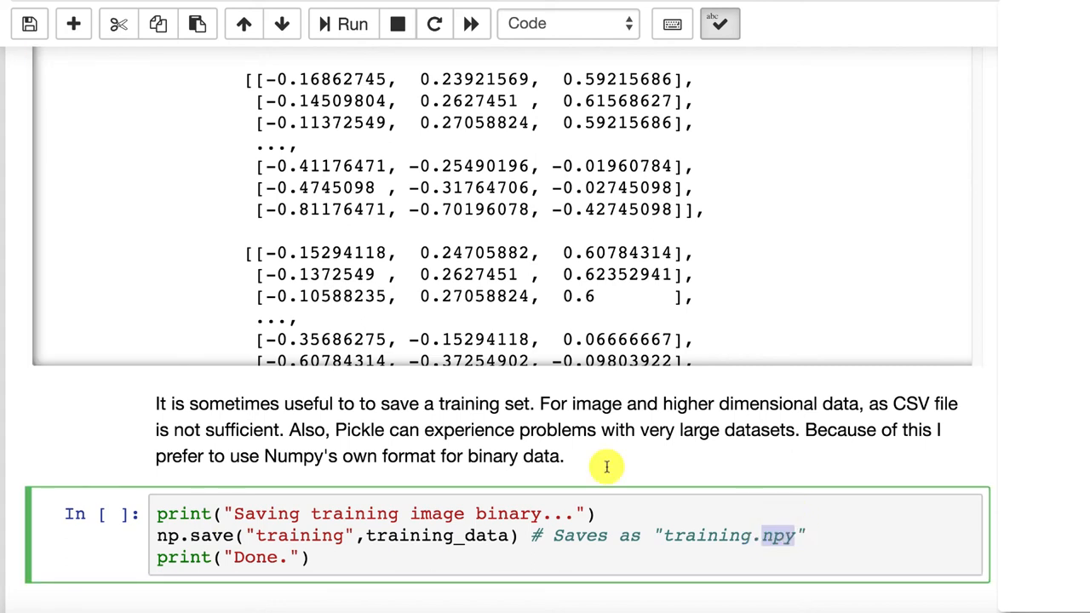
mouse_move(281, 553)
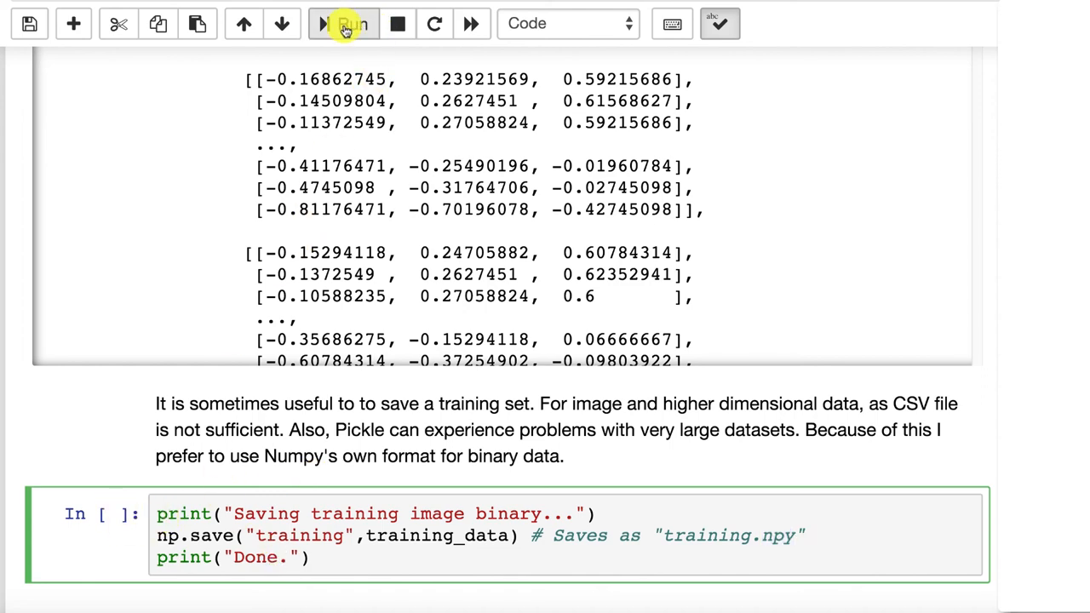
Step: Save the tensor with np.save as training.npy (prints Done) and scroll to Part 6.5 Darknet
click(344, 23)
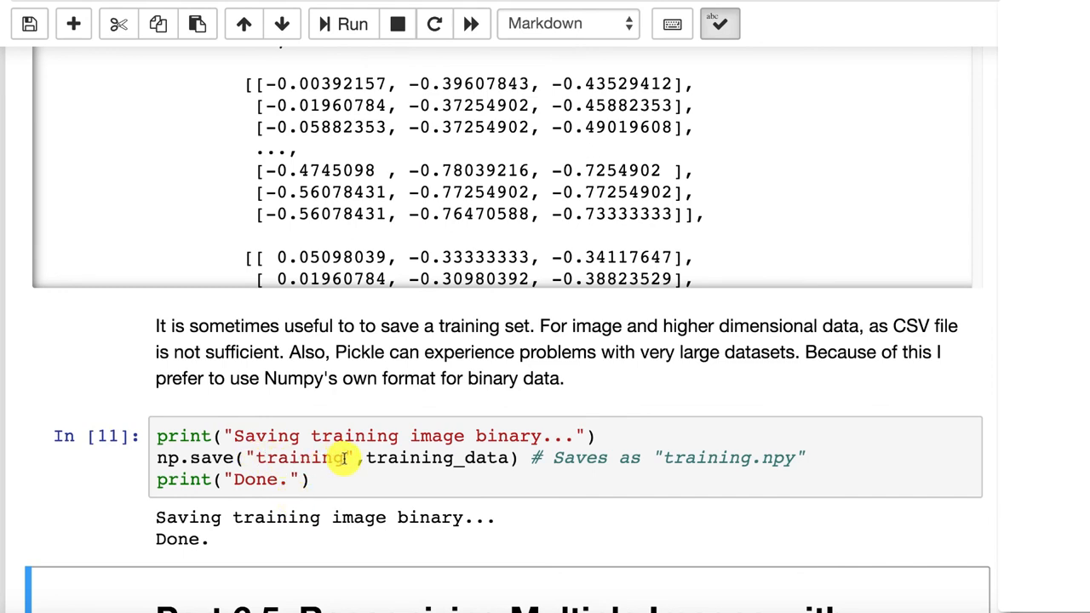
mouse_move(804, 453)
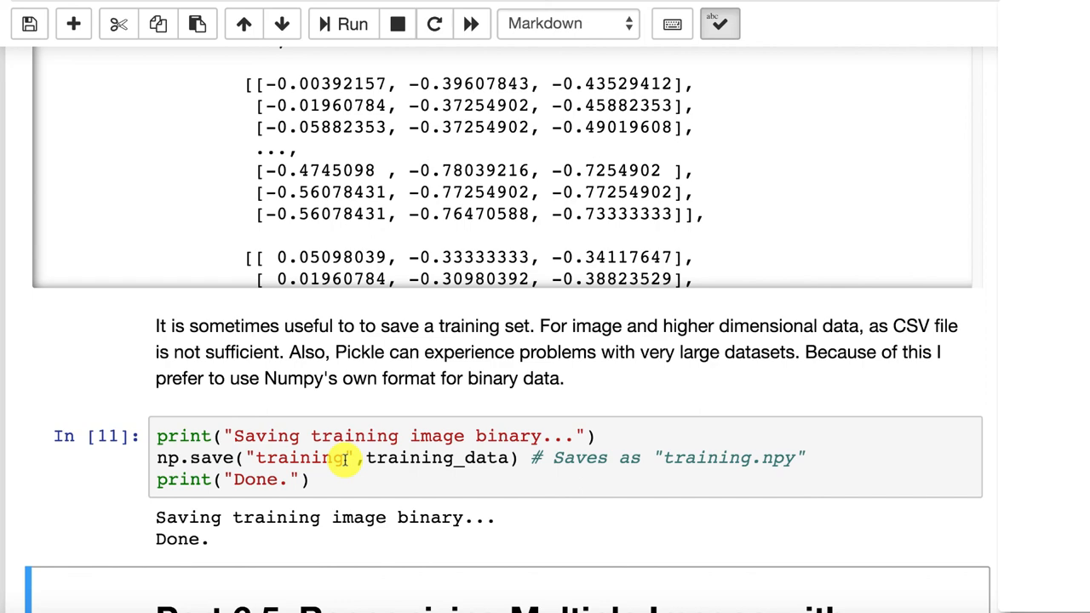
scroll(down, 3)
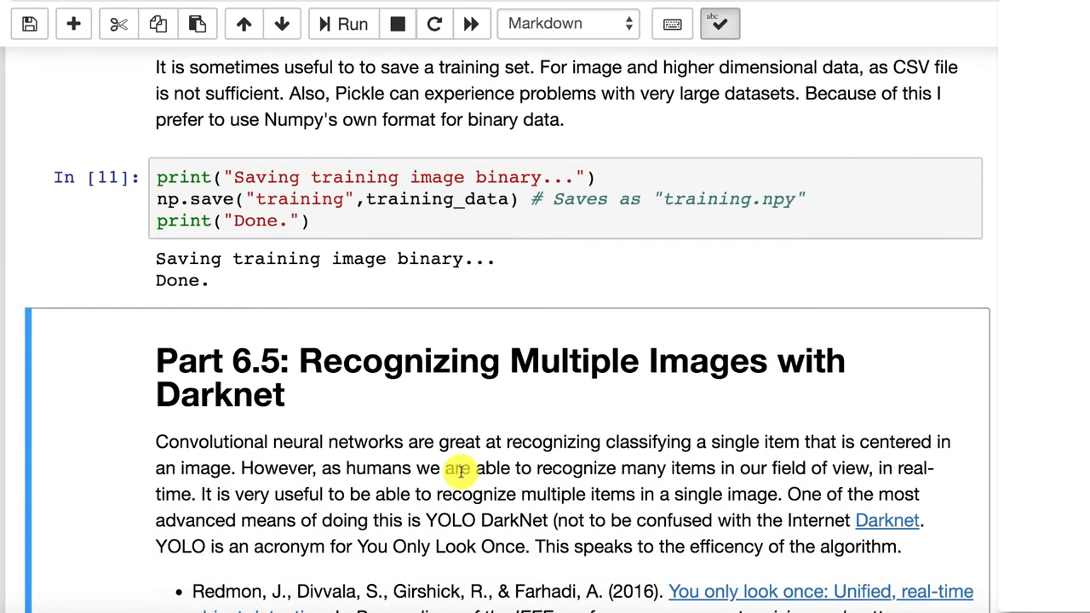
scroll(down, 3)
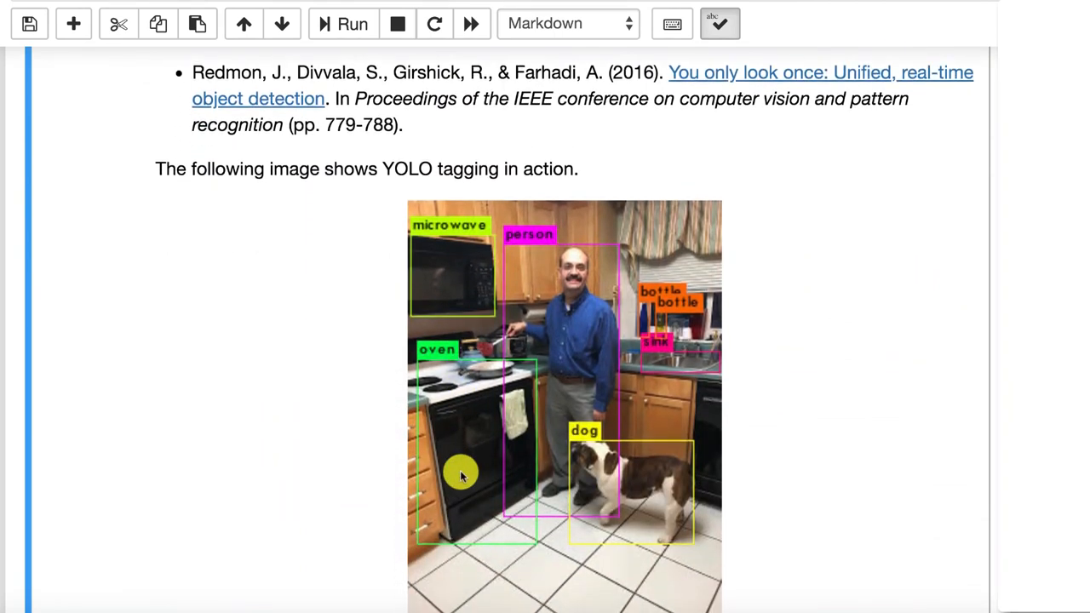